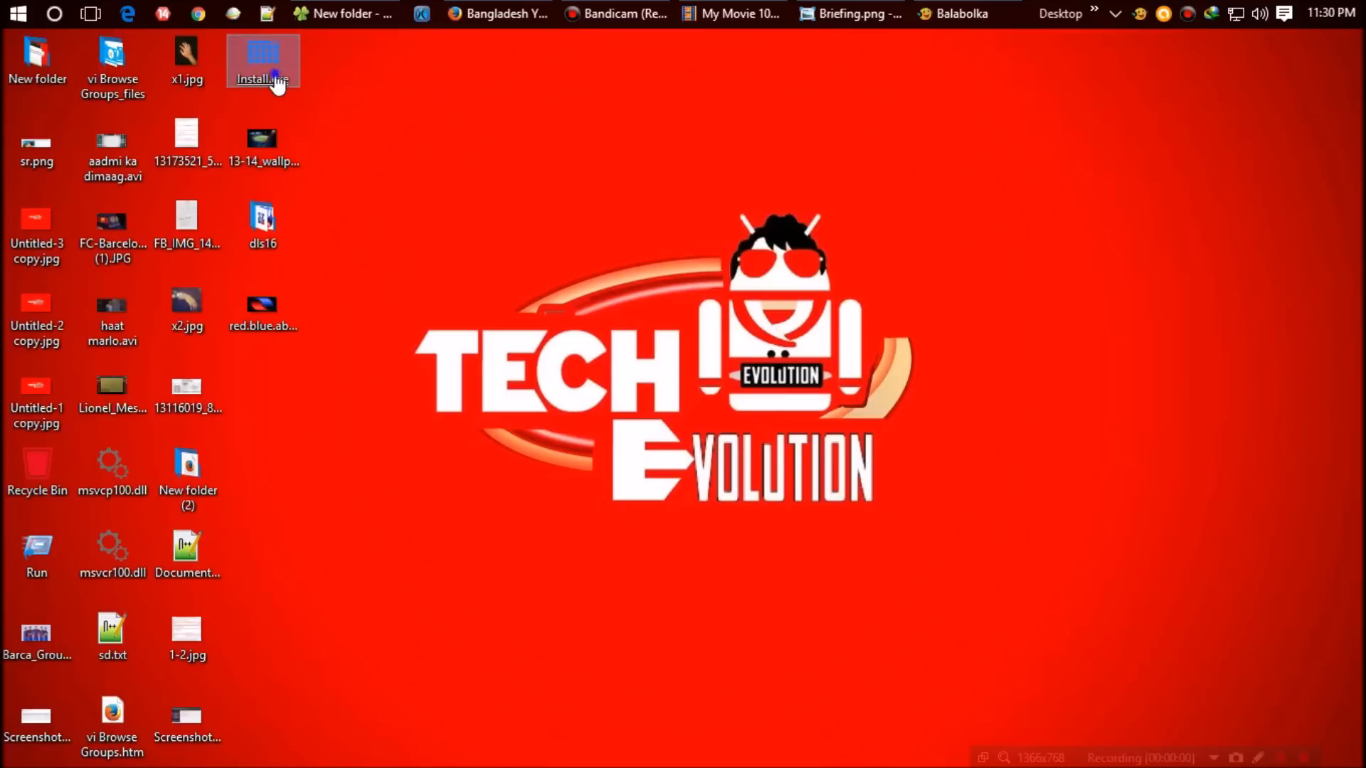
Run the installer as administrator, then open the DLL-files.com msvcp120.dll result from Google.
right_click(262, 61)
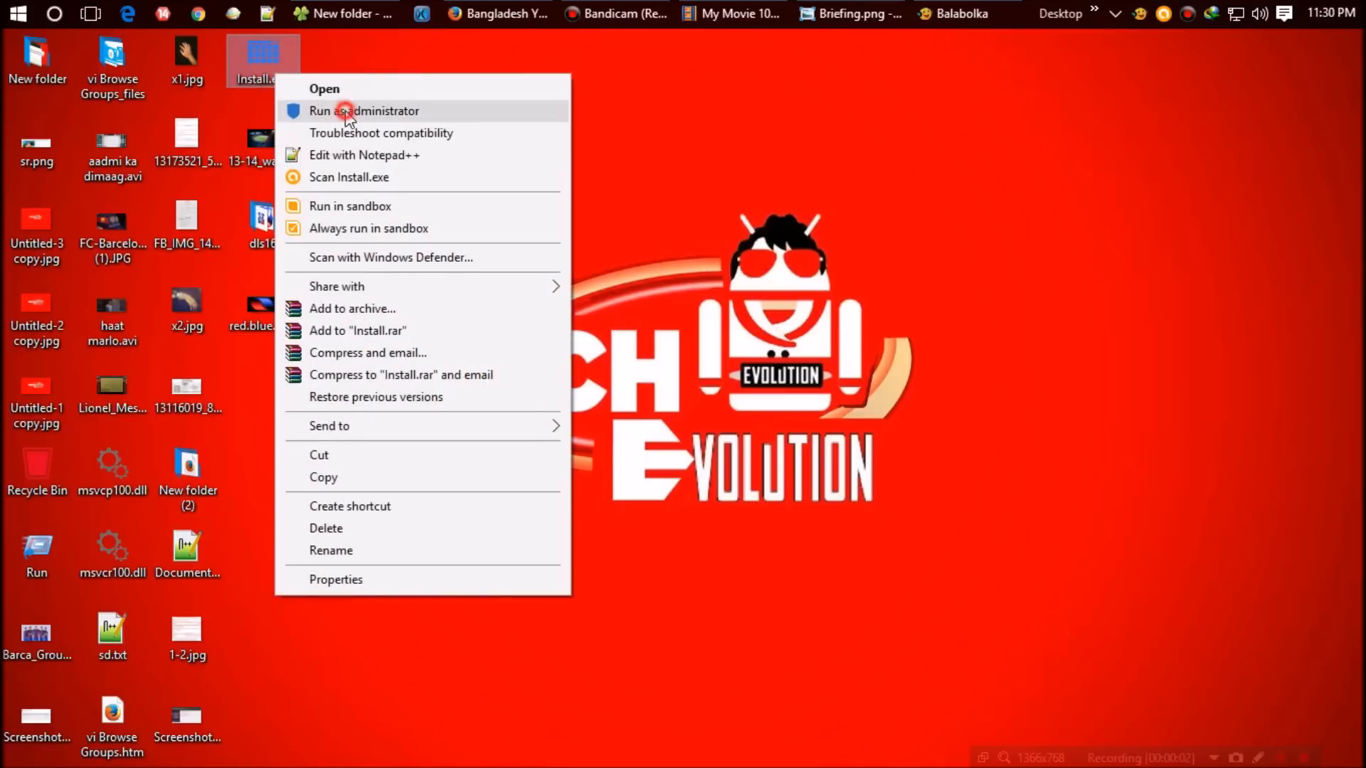
left_click(365, 111)
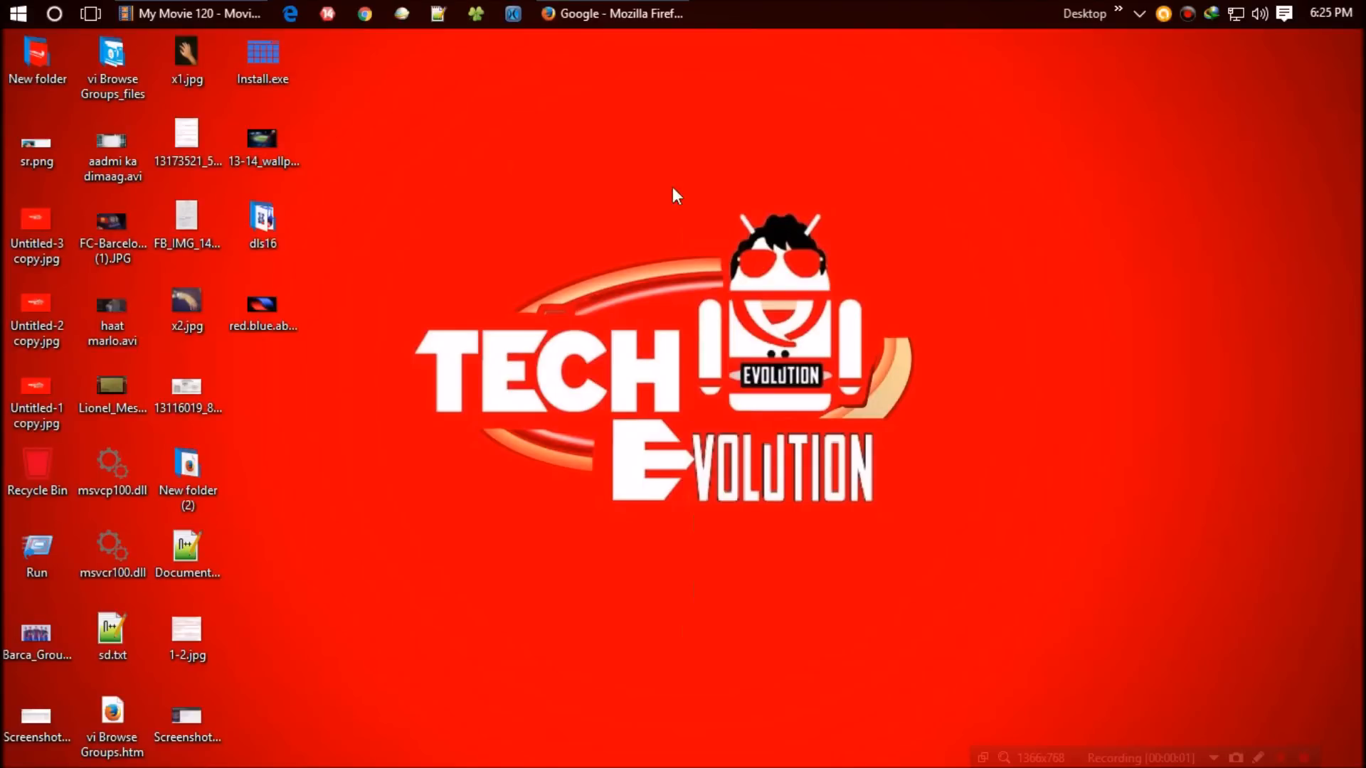
left_click(612, 14)
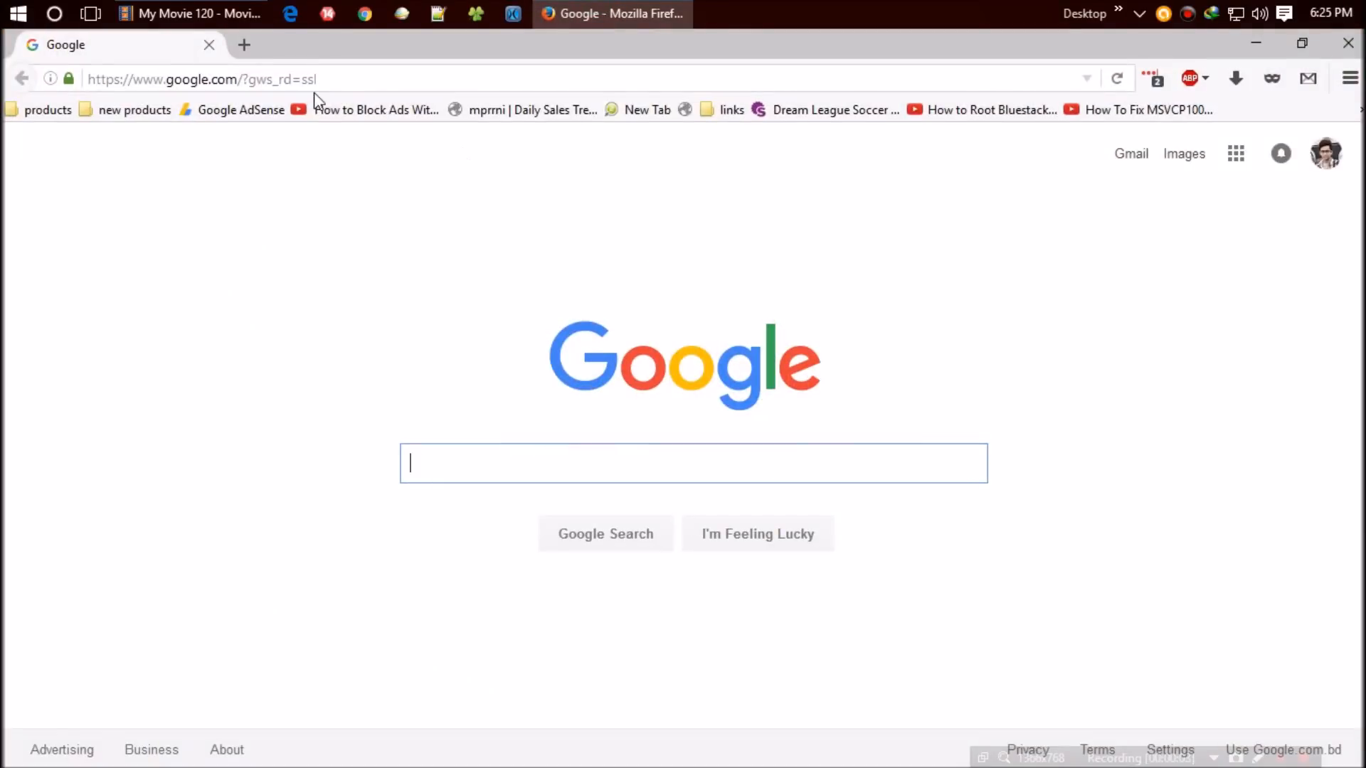
type("msvcp120.dll")
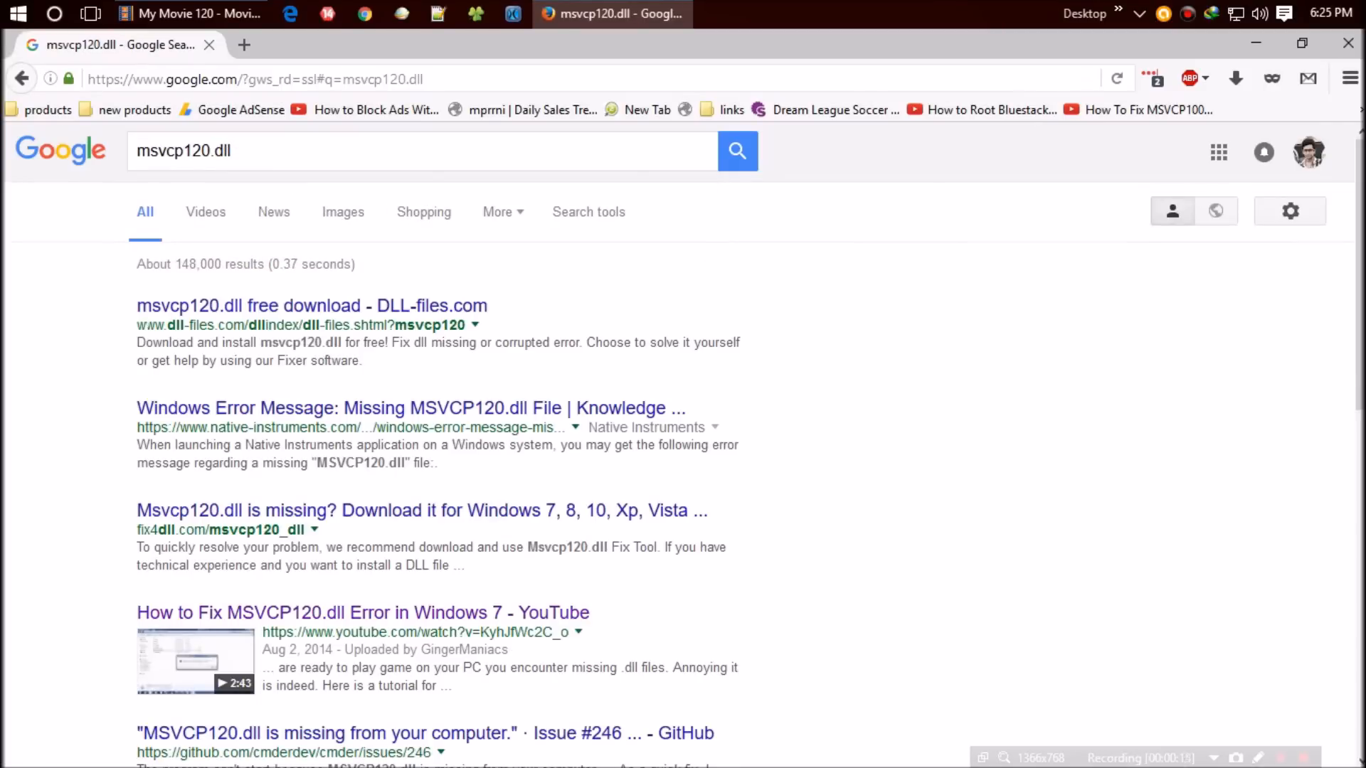
left_click(311, 306)
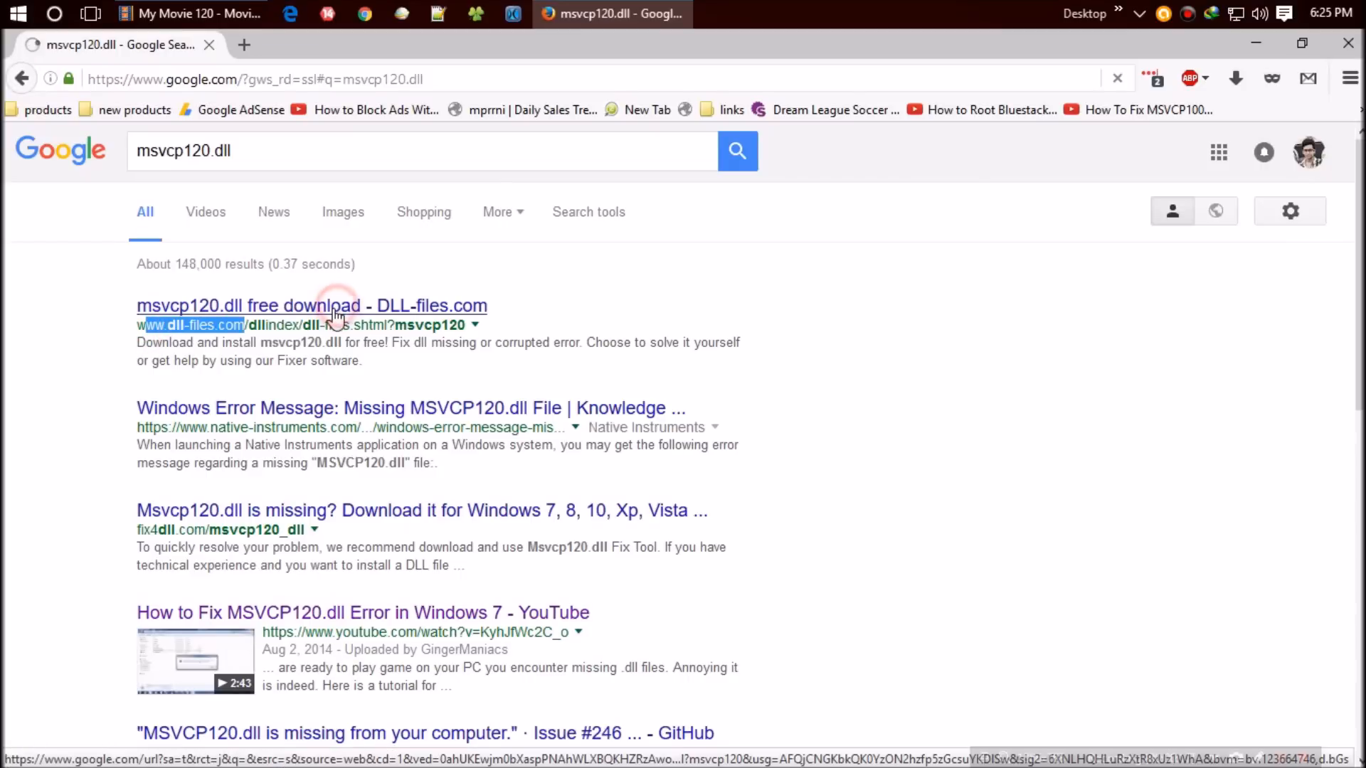
left_click(311, 306)
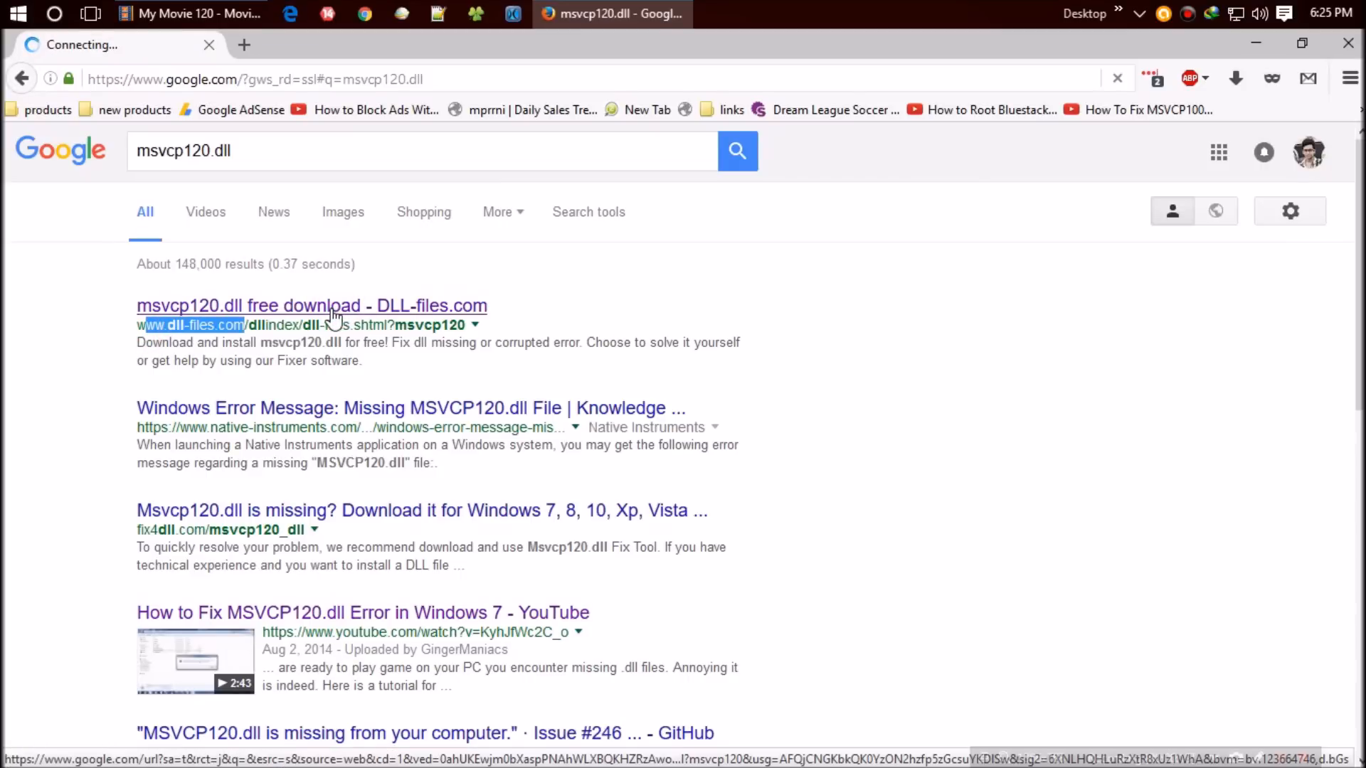
left_click(311, 305)
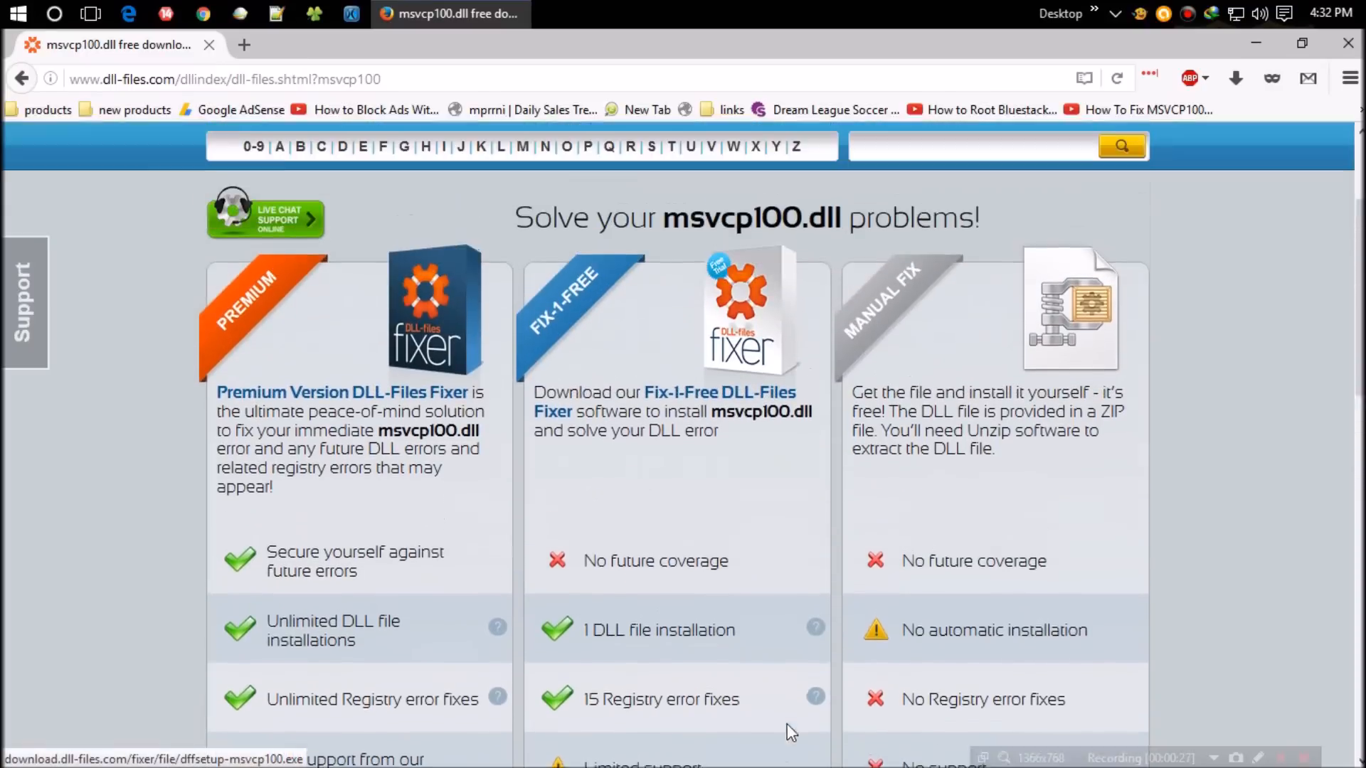
Choose DOWNLOAD ZIP-FILE for msvcp100.dll and expand its 32-bit and 64-bit version list.
scroll("down", 3)
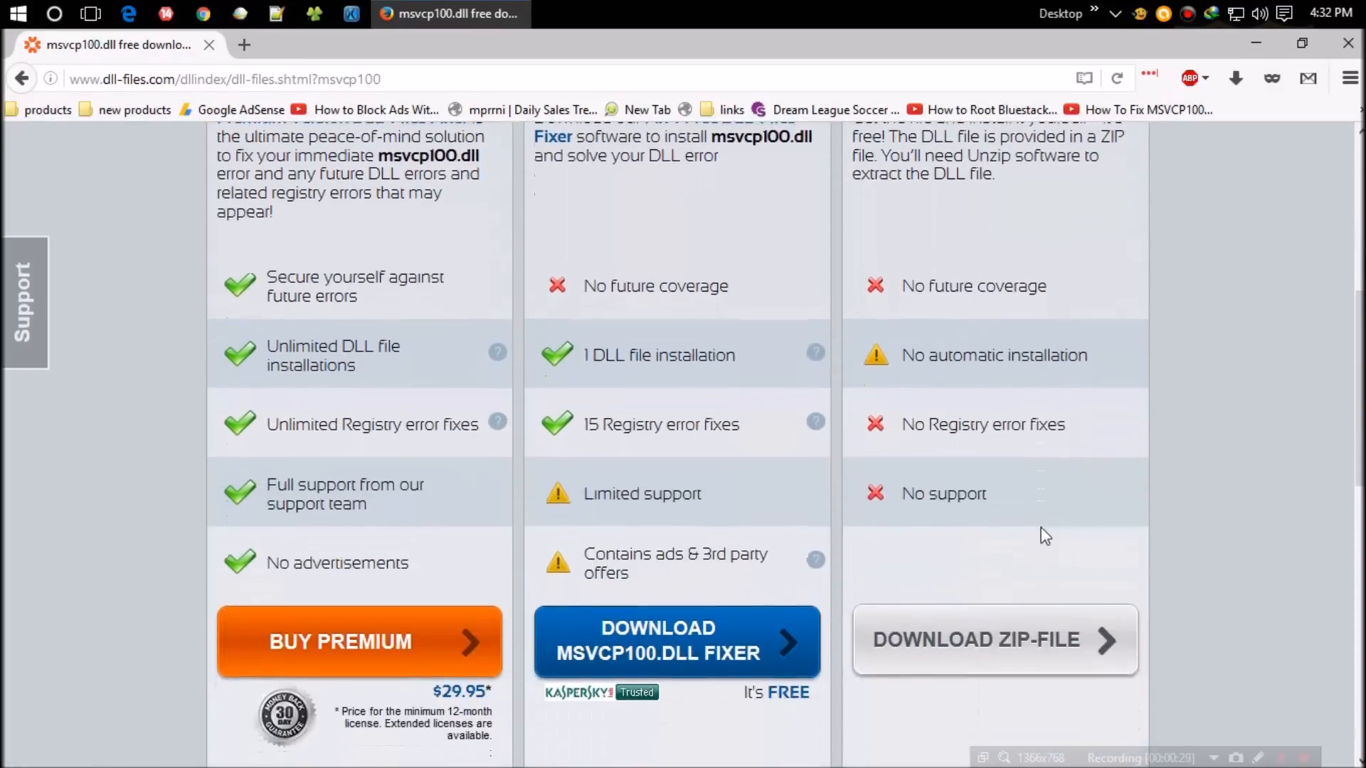
scroll("down", 3)
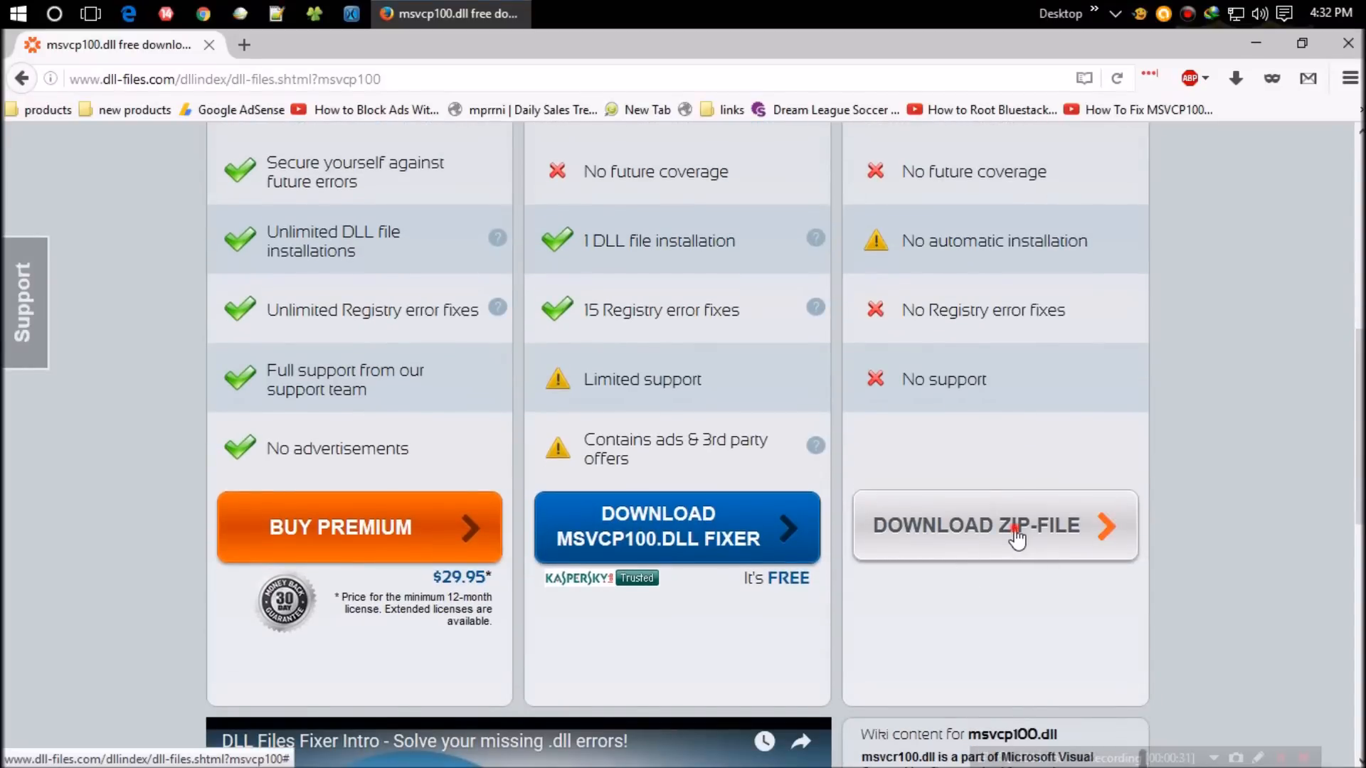
left_click(993, 525)
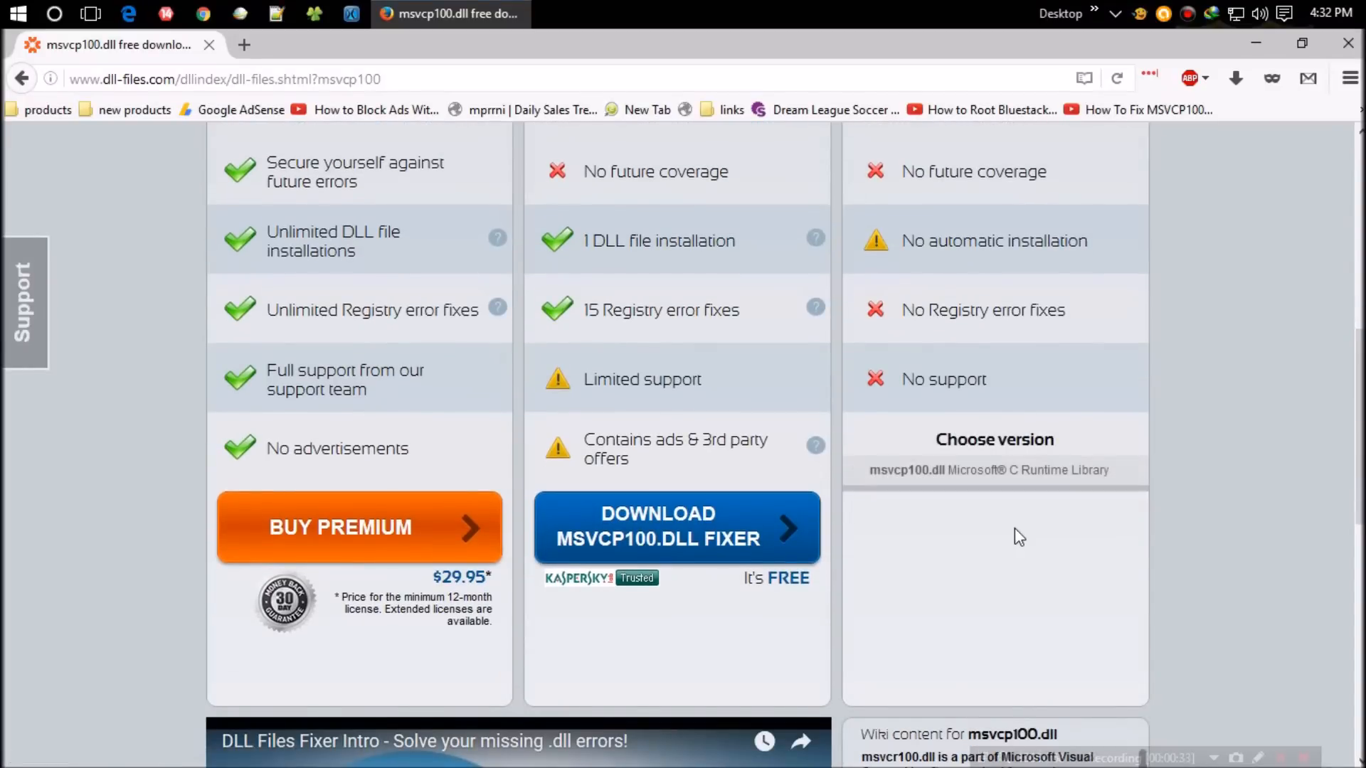
left_click(993, 470)
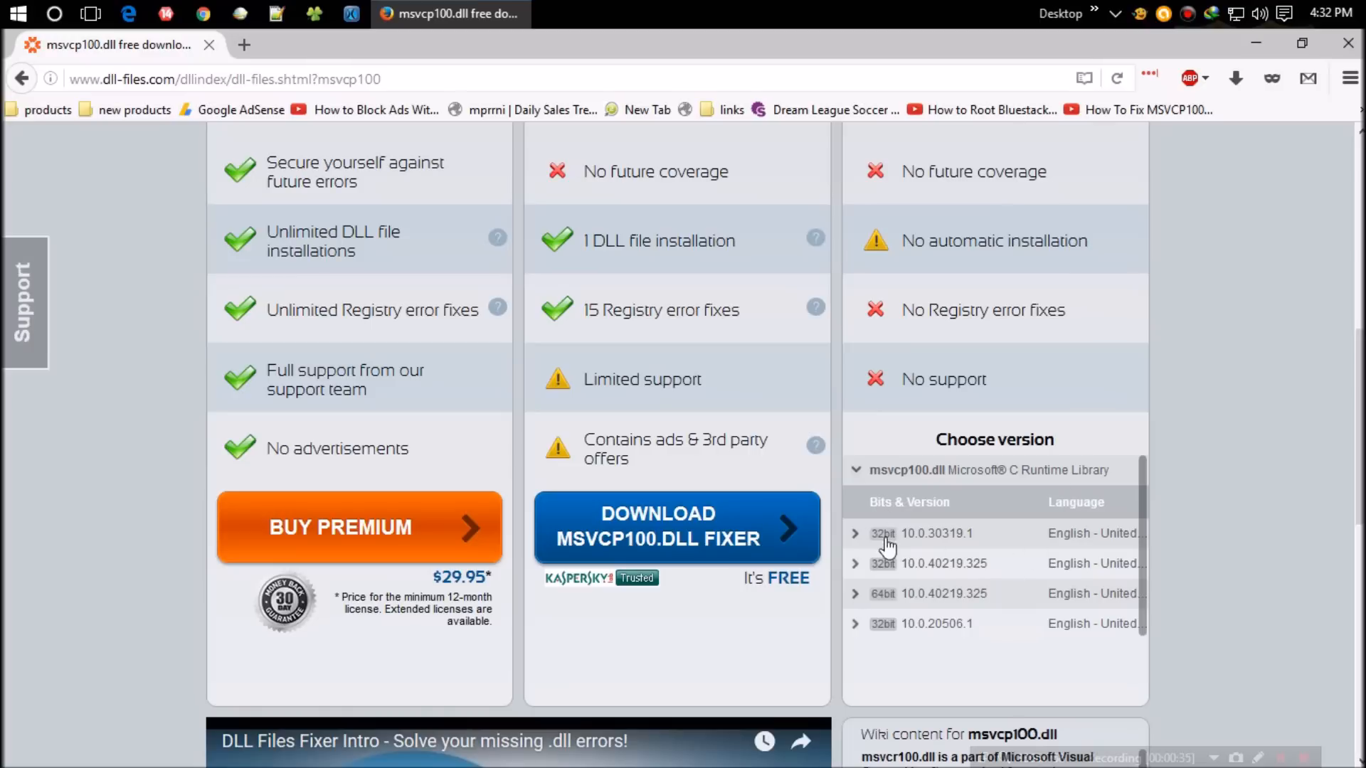
mouse_move(880, 581)
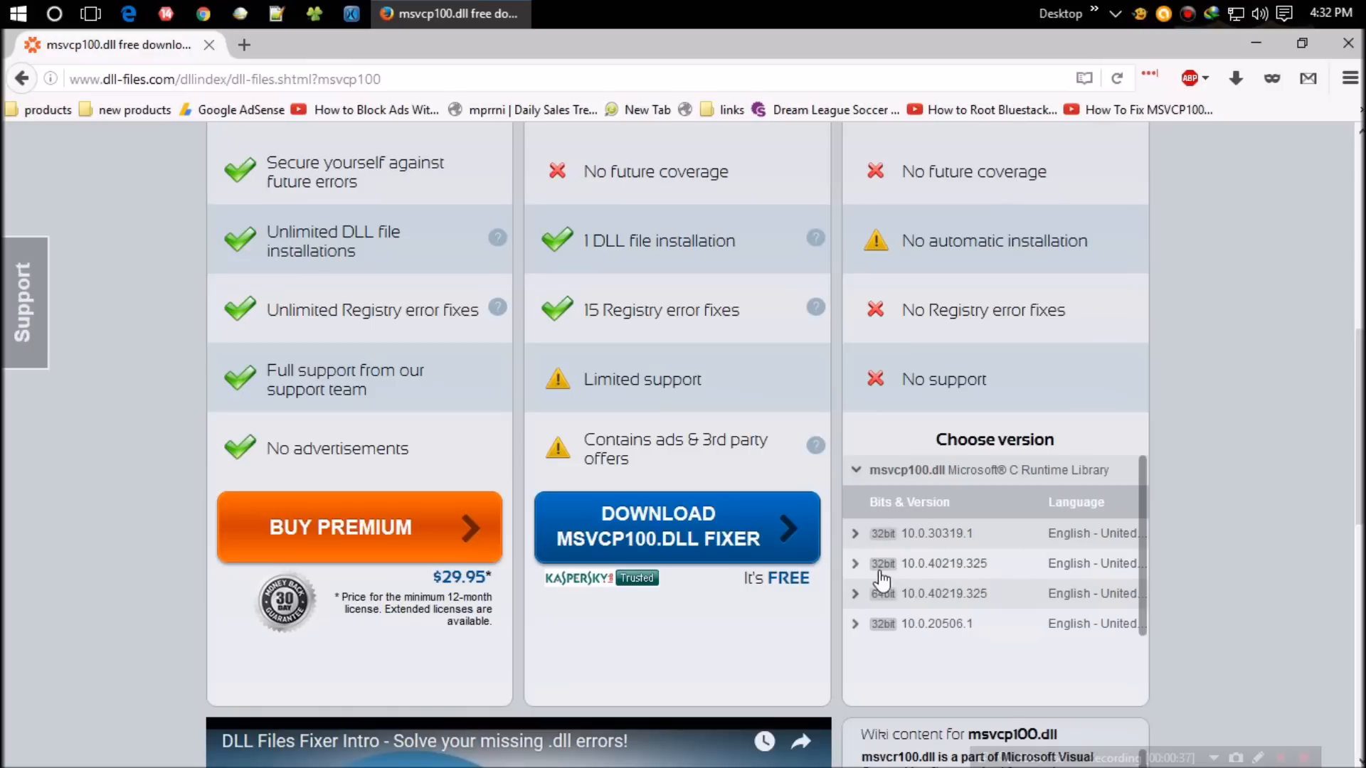
mouse_move(887, 628)
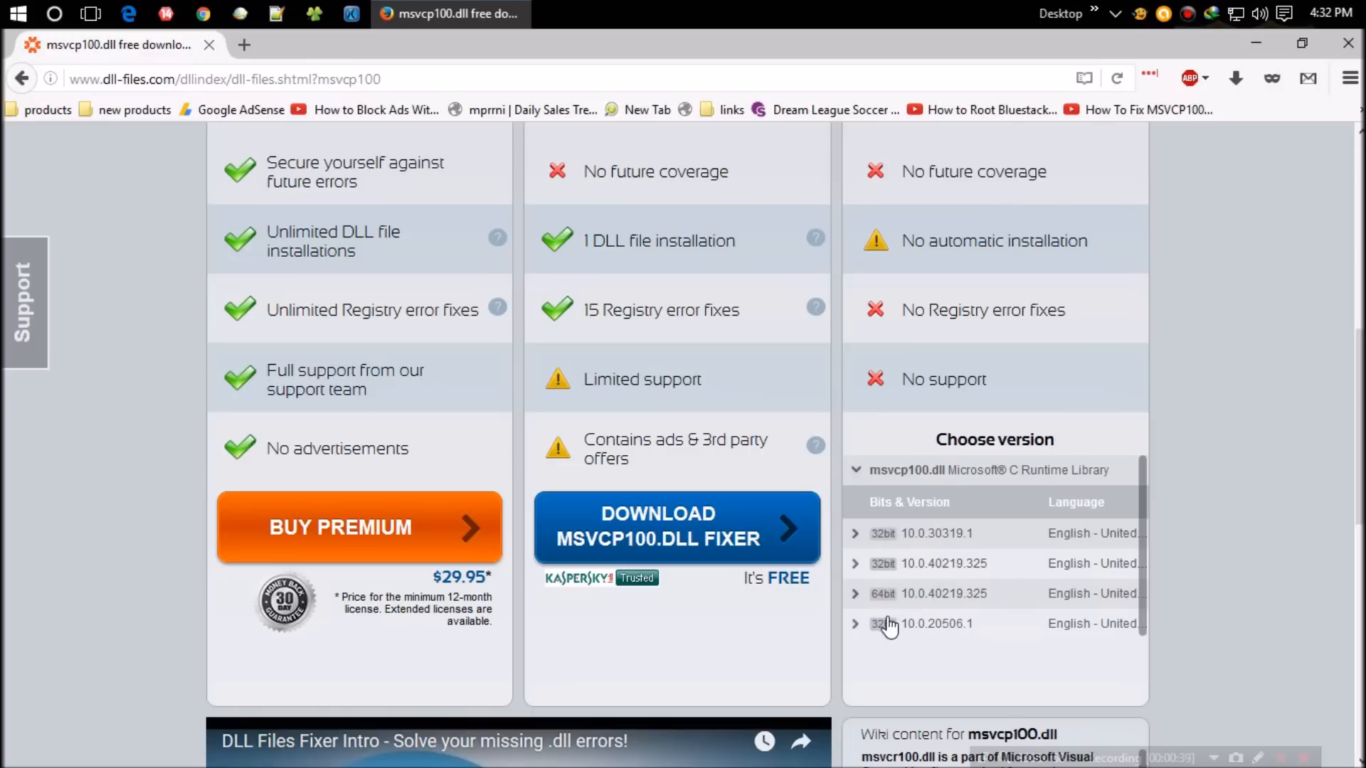
mouse_move(906, 643)
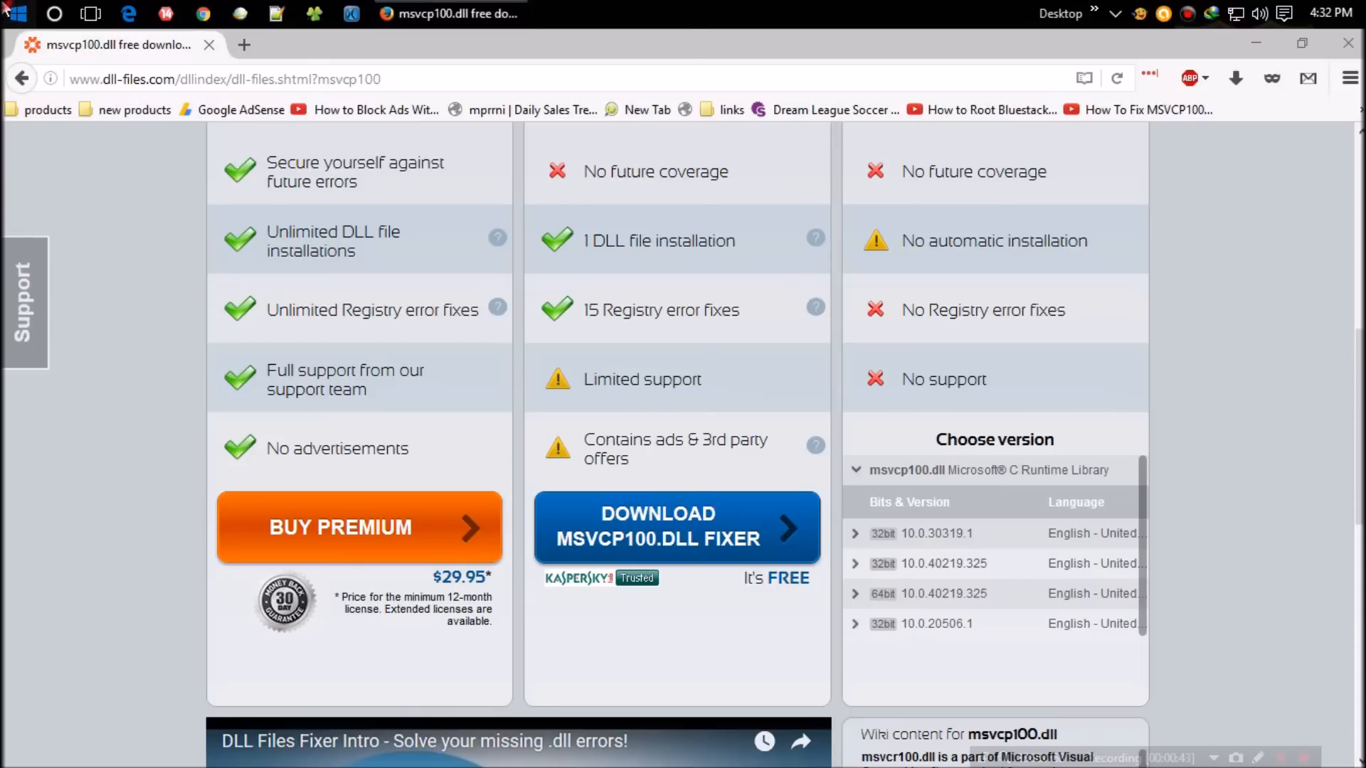
left_click(14, 14)
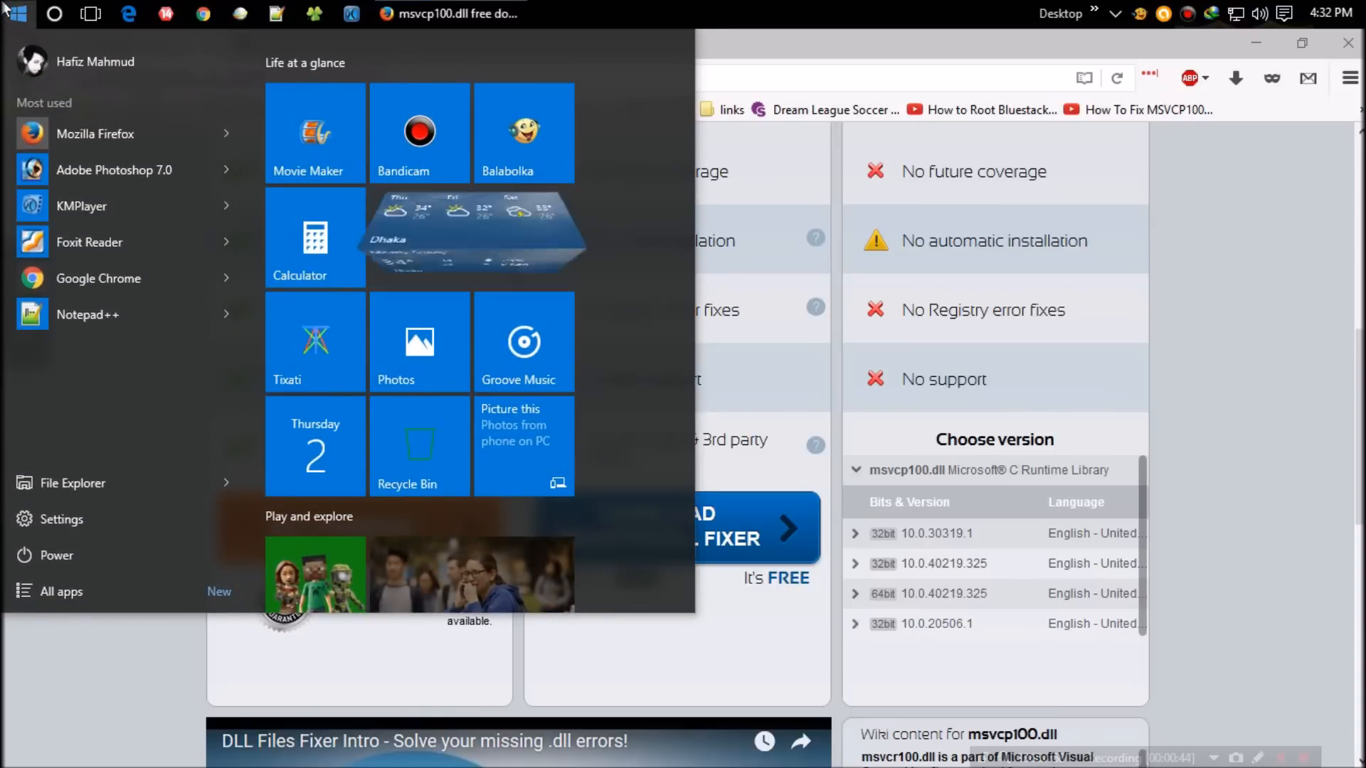
type("syst")
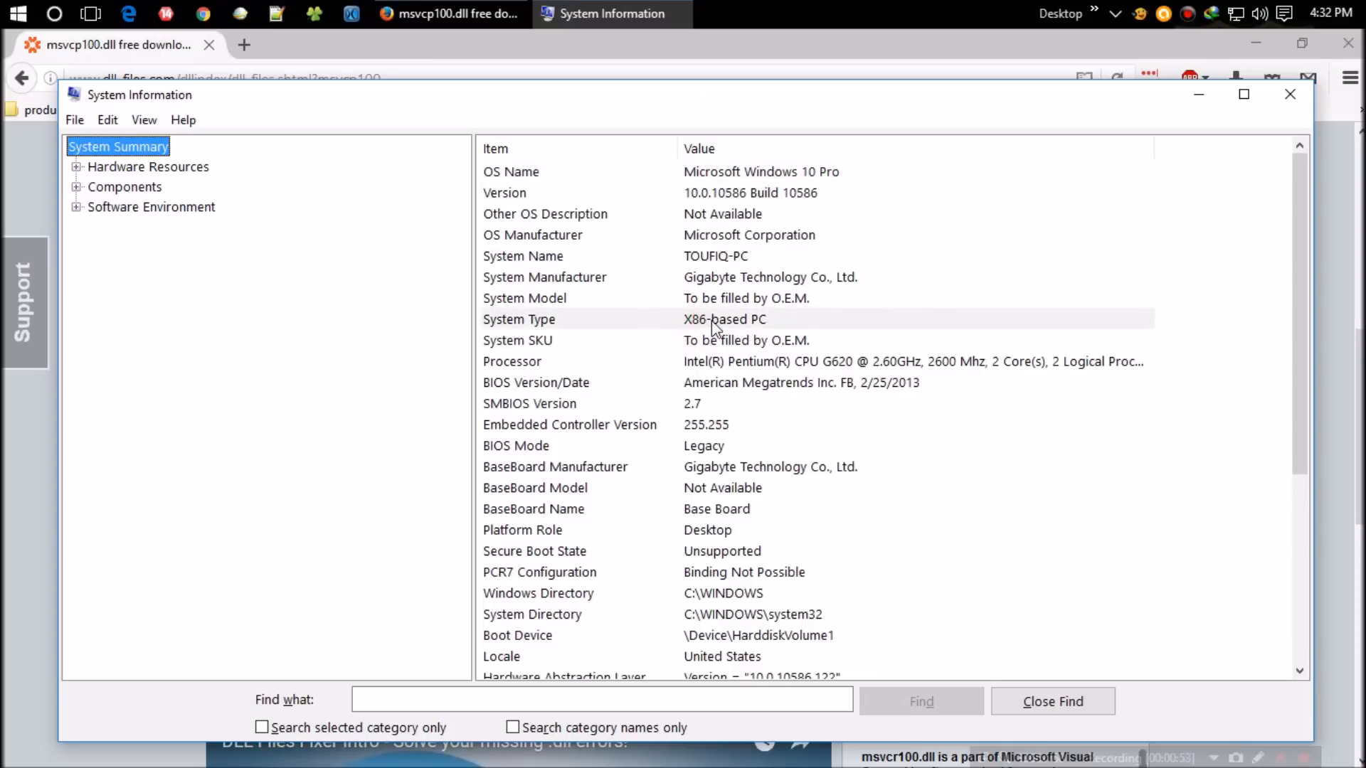
mouse_move(993, 670)
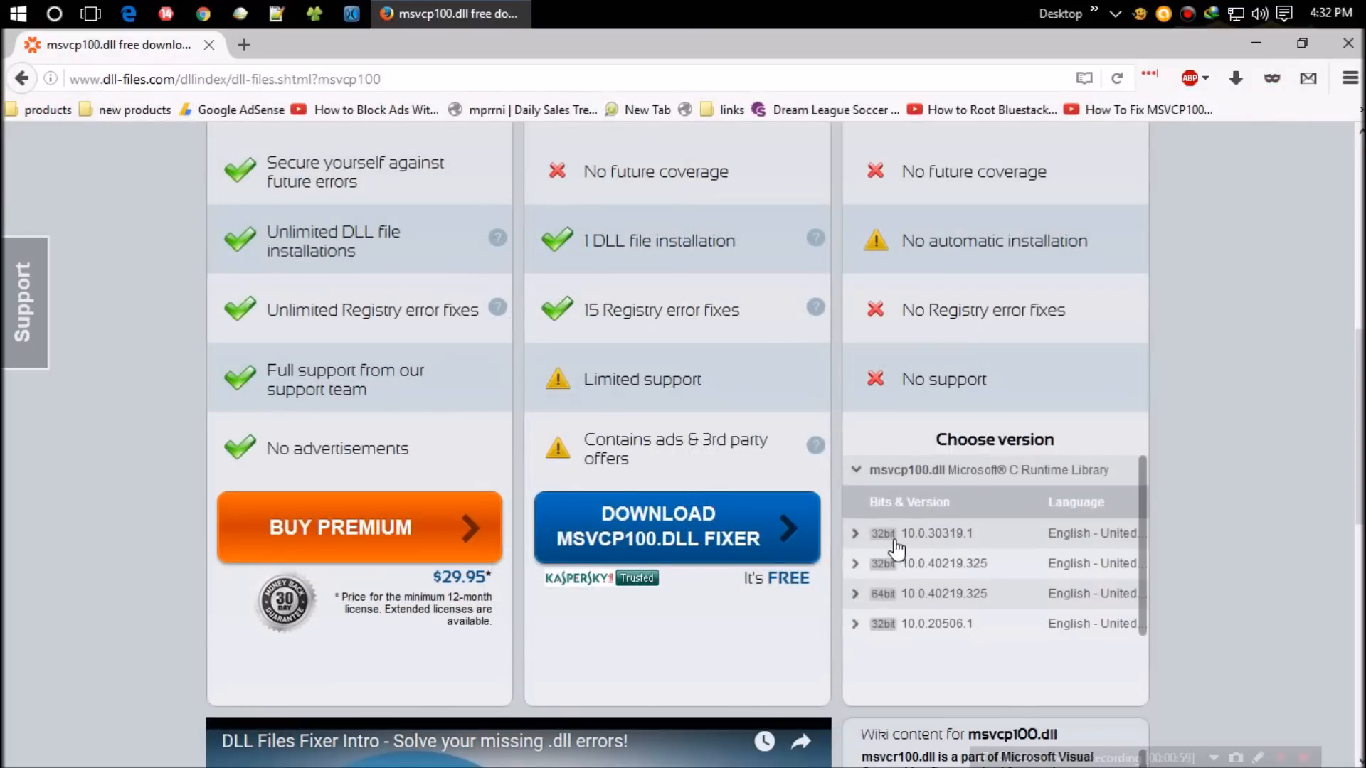
Expand the 32bit 10.0.30319.1 row and download msvcp120.zip (about 157 KB).
left_click(923, 533)
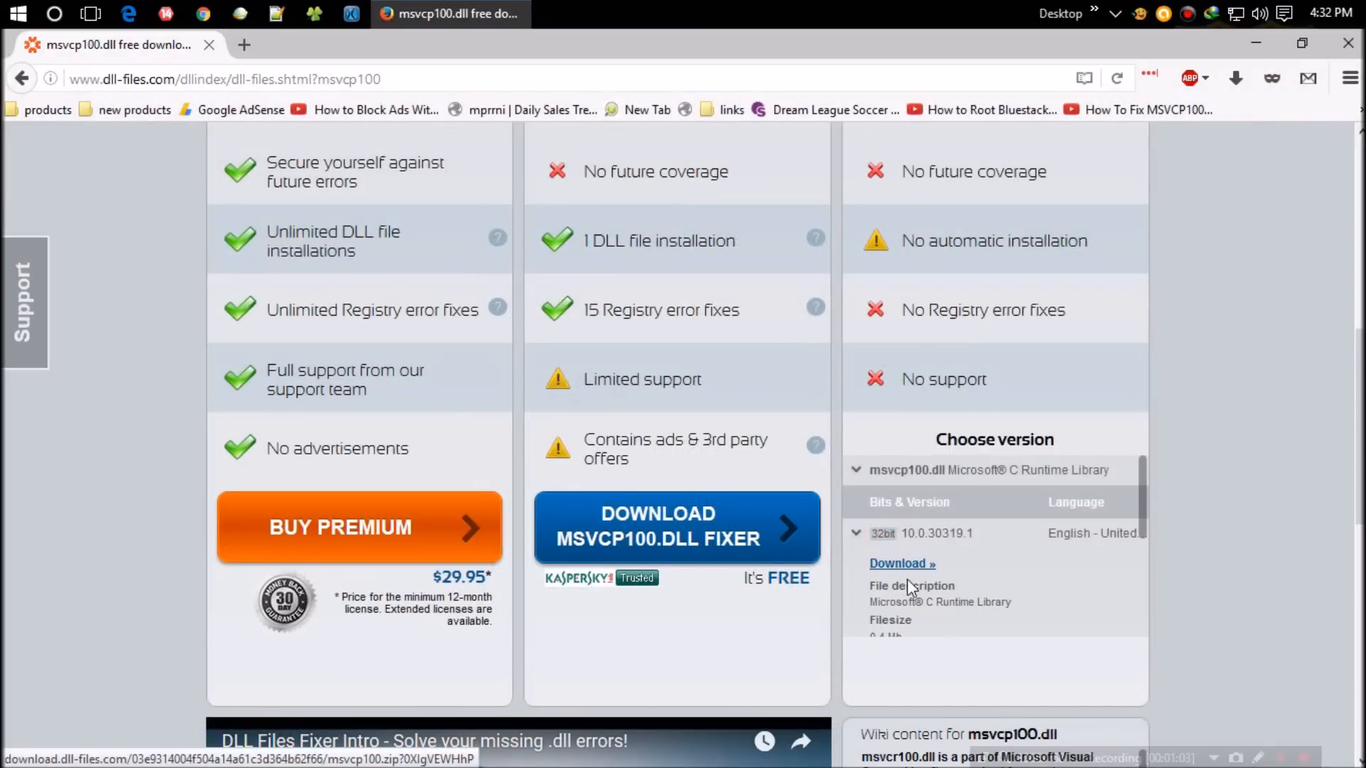
left_click(899, 563)
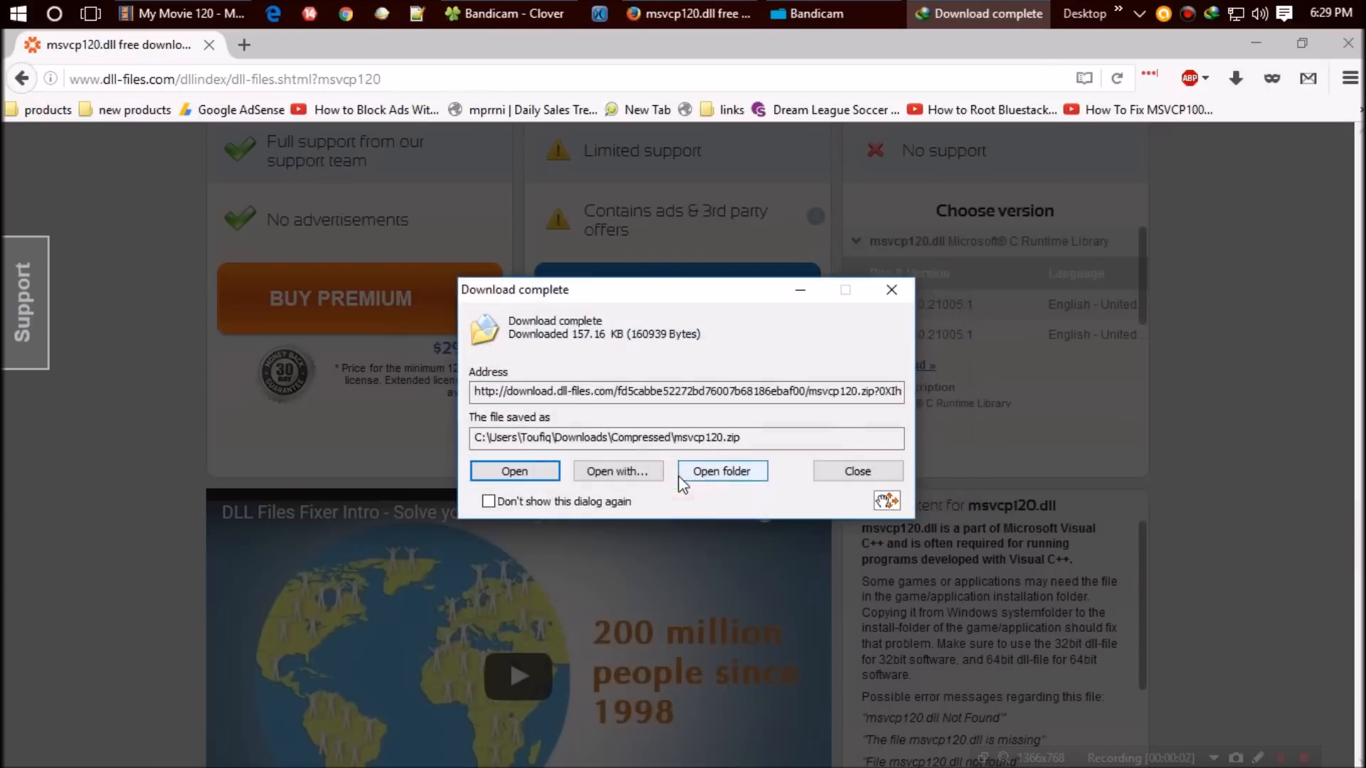
Open msvcp100.zip in WinRAR, dismiss the license reminder, and right-click msvcp100.dll.
left_click(855, 470)
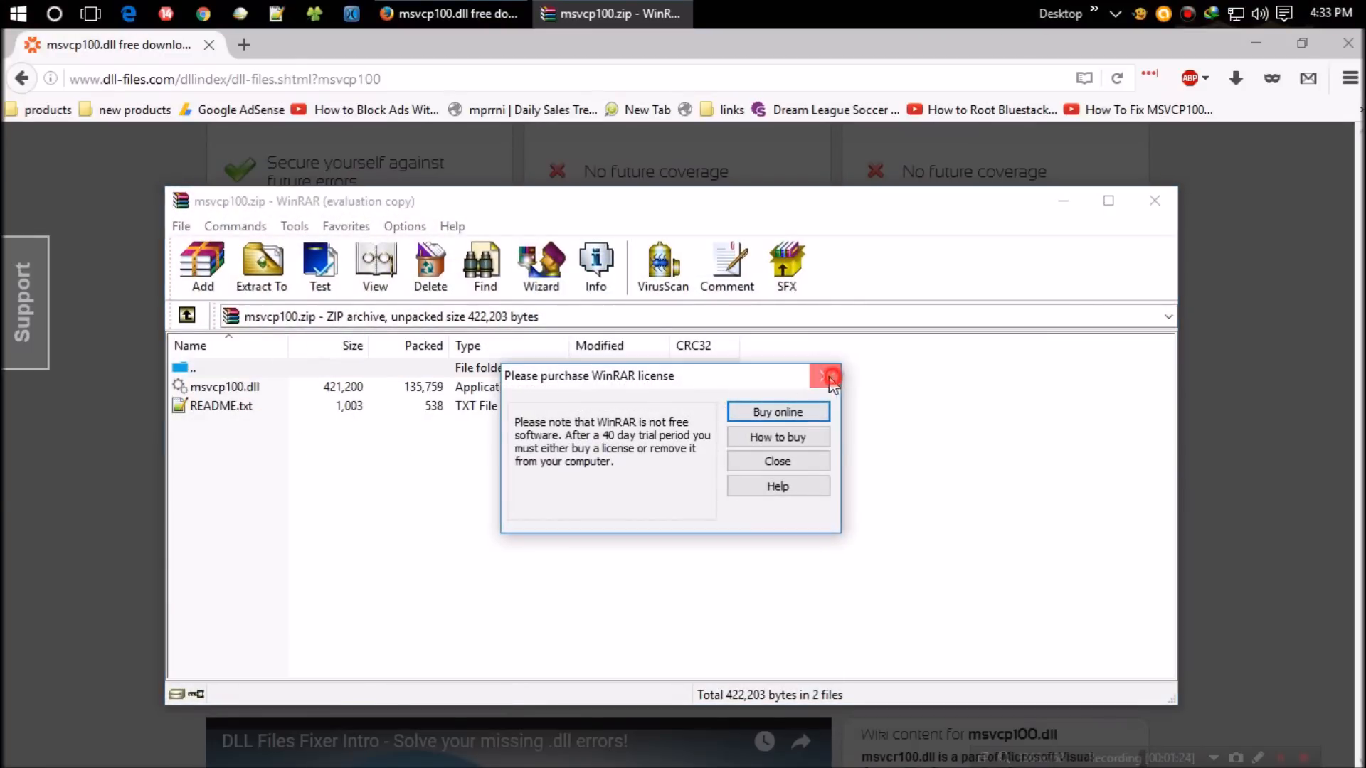
left_click(827, 375)
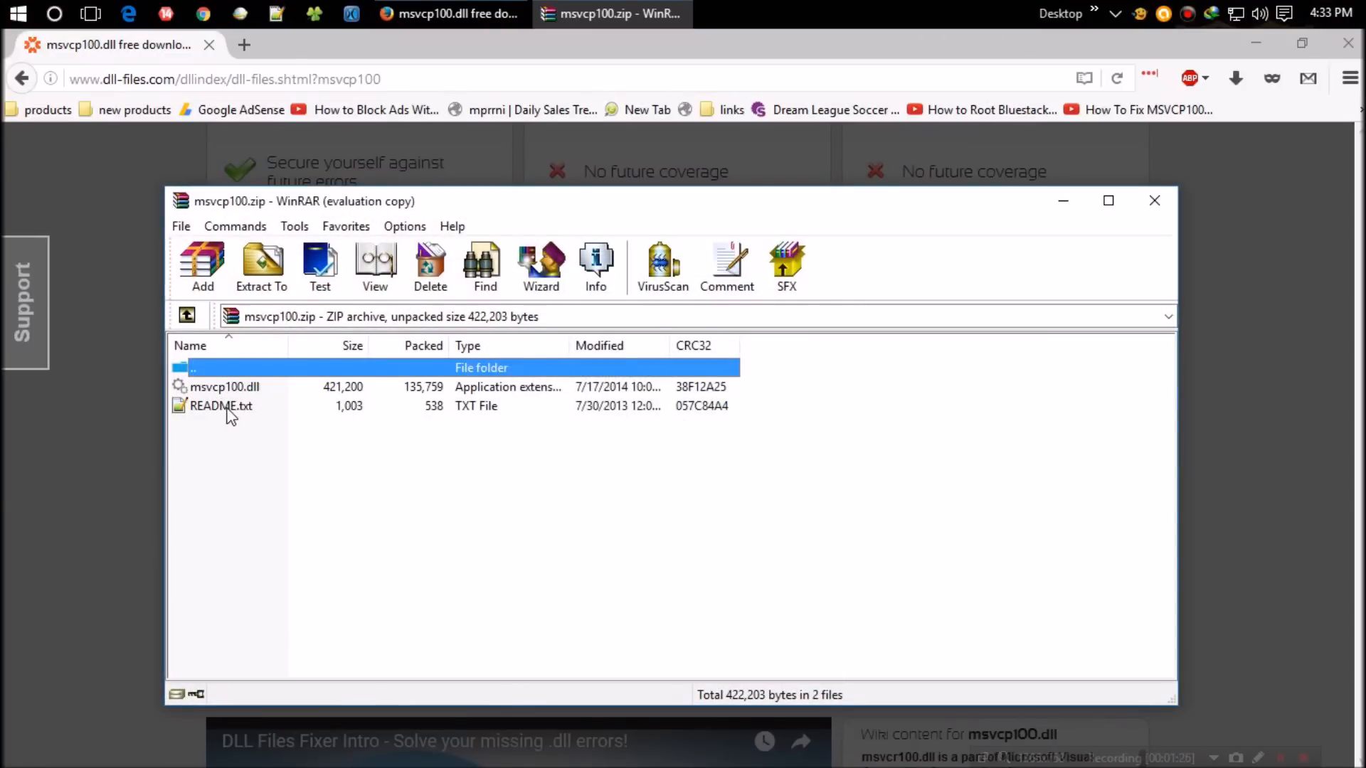
mouse_move(226, 407)
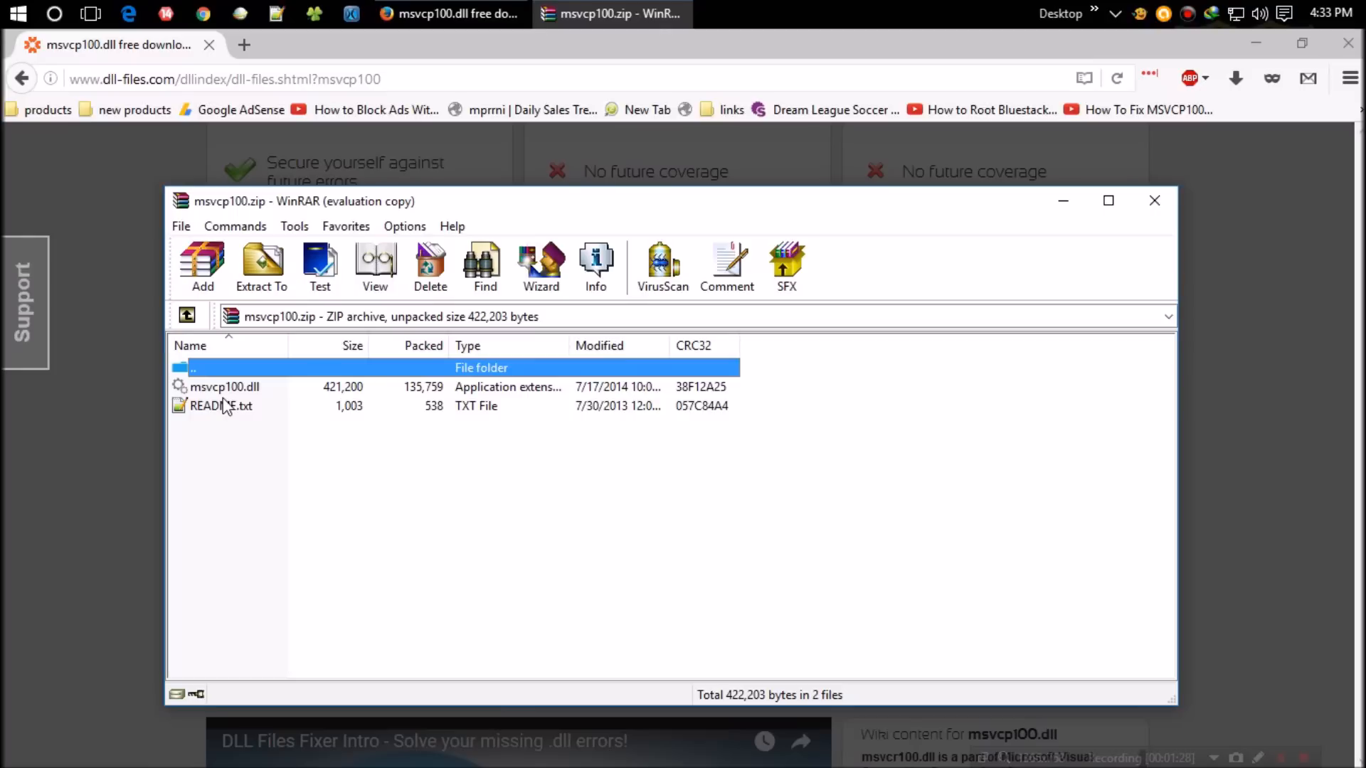
right_click(224, 386)
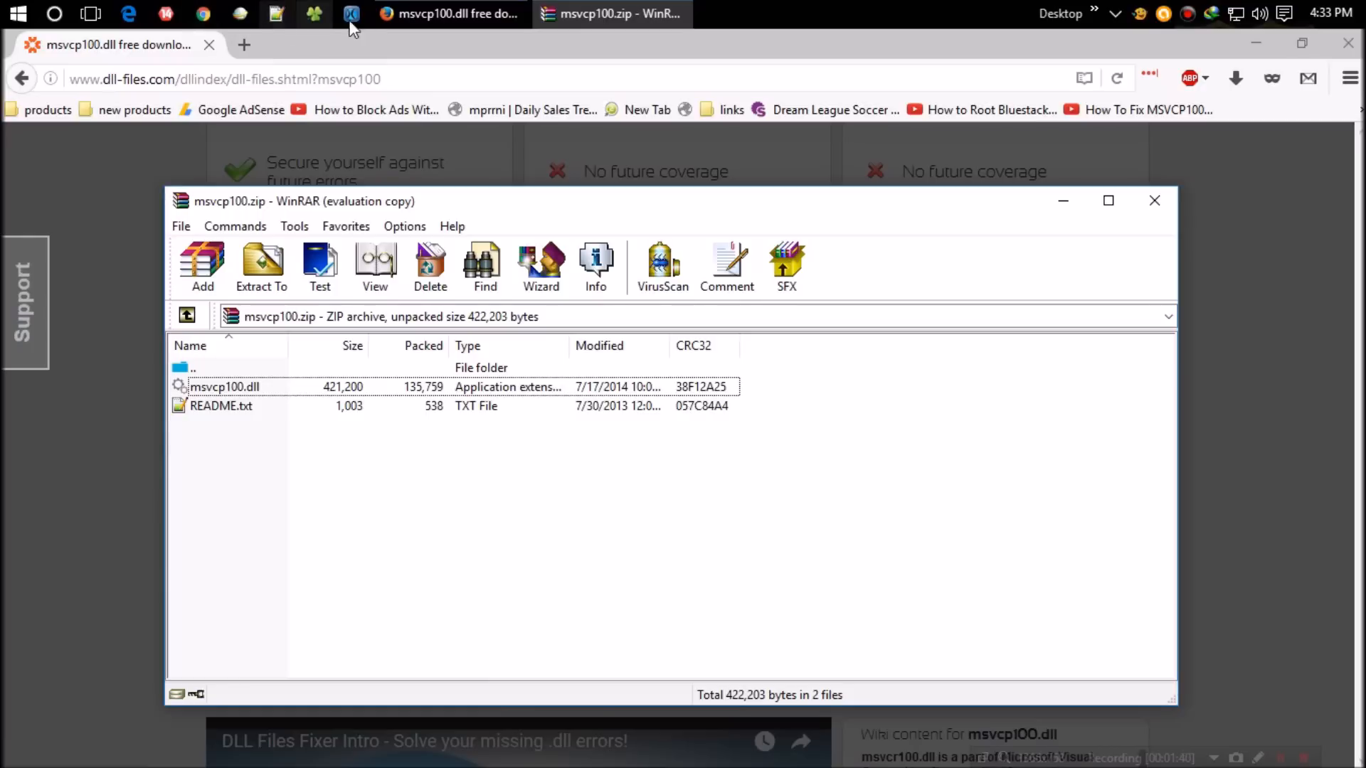
Browse from This PC through Local Disk (C:) and Windows into System32.
left_click(375, 15)
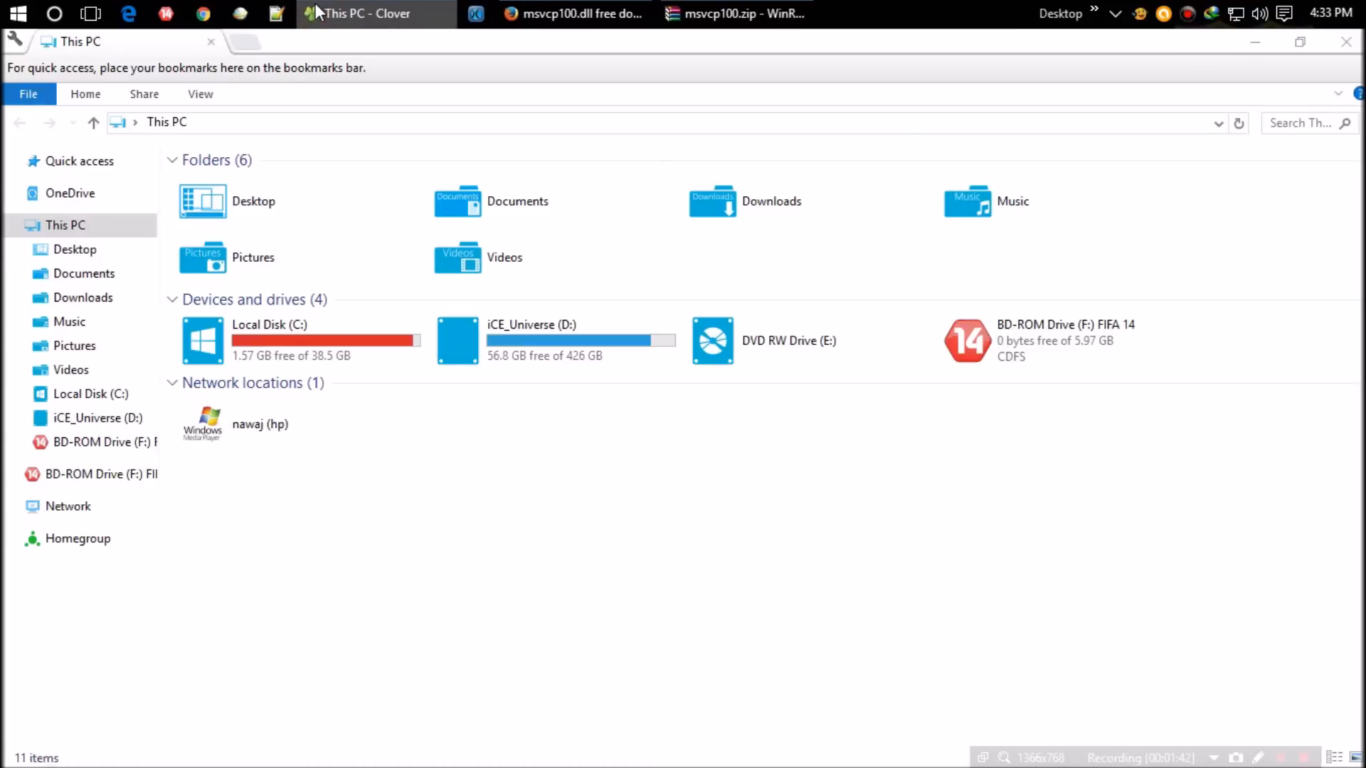
left_click(291, 340)
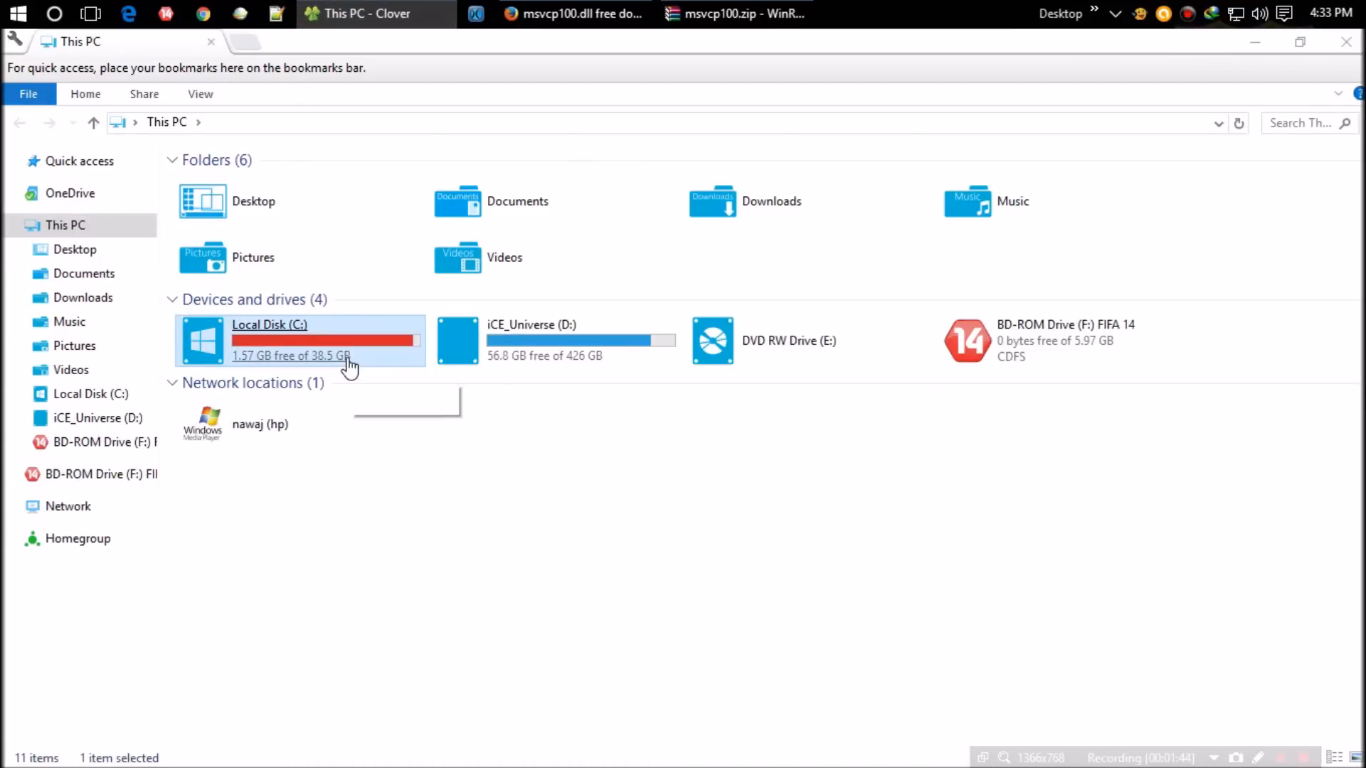
double_click(271, 340)
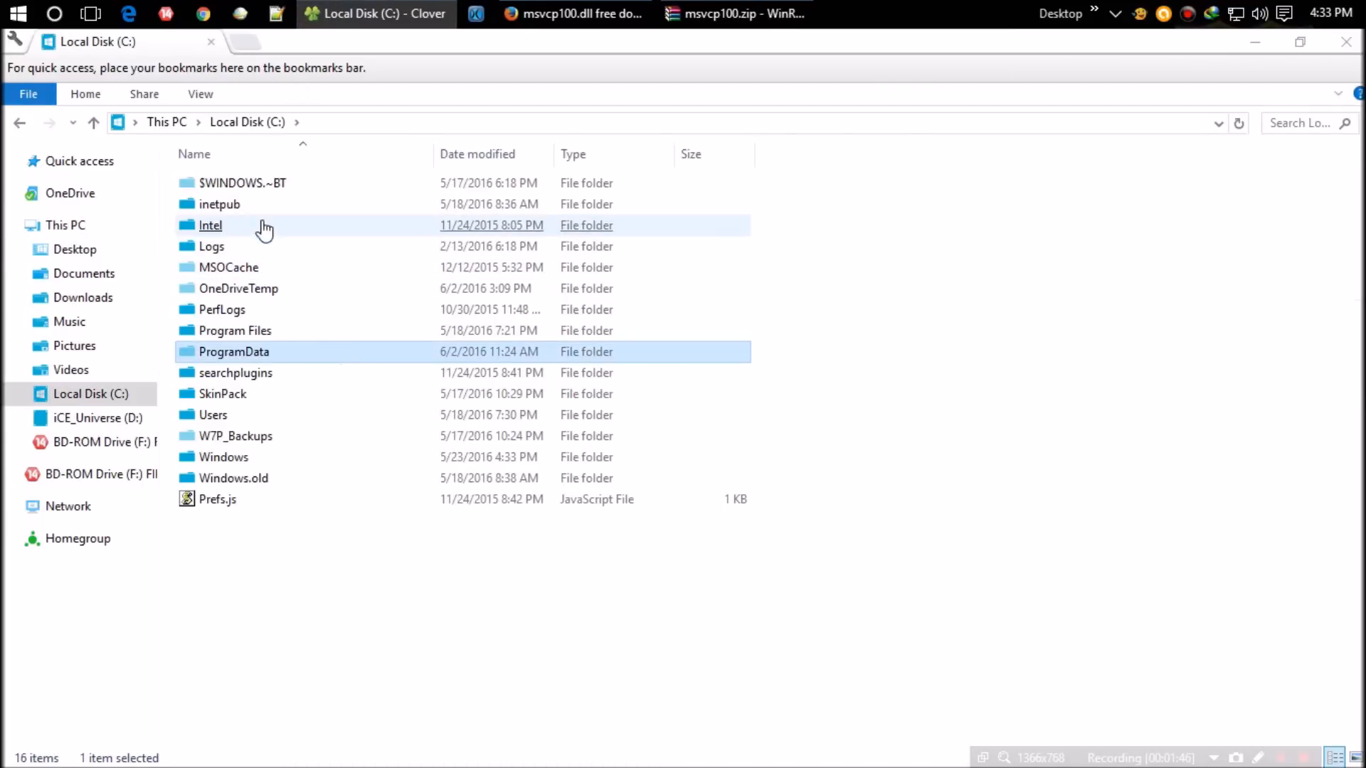
double_click(223, 457)
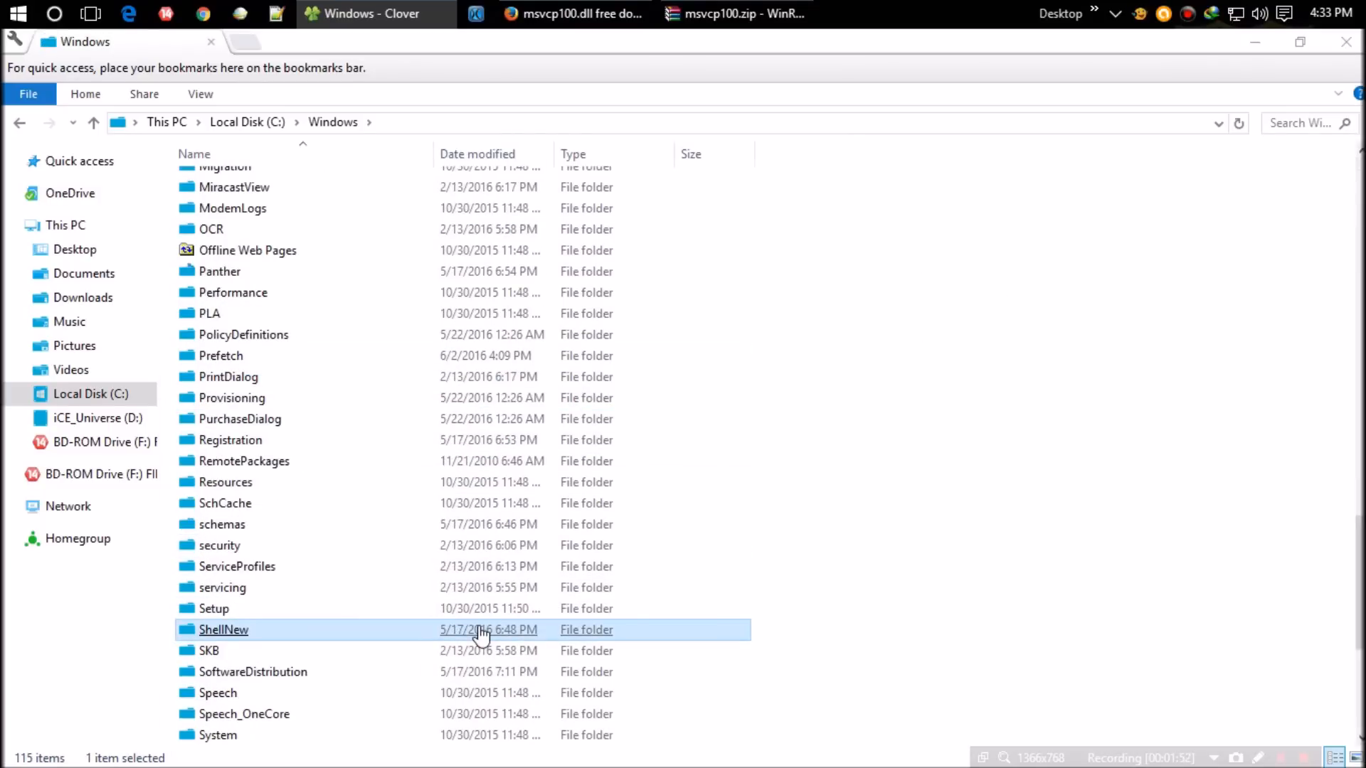
scroll("down", 3)
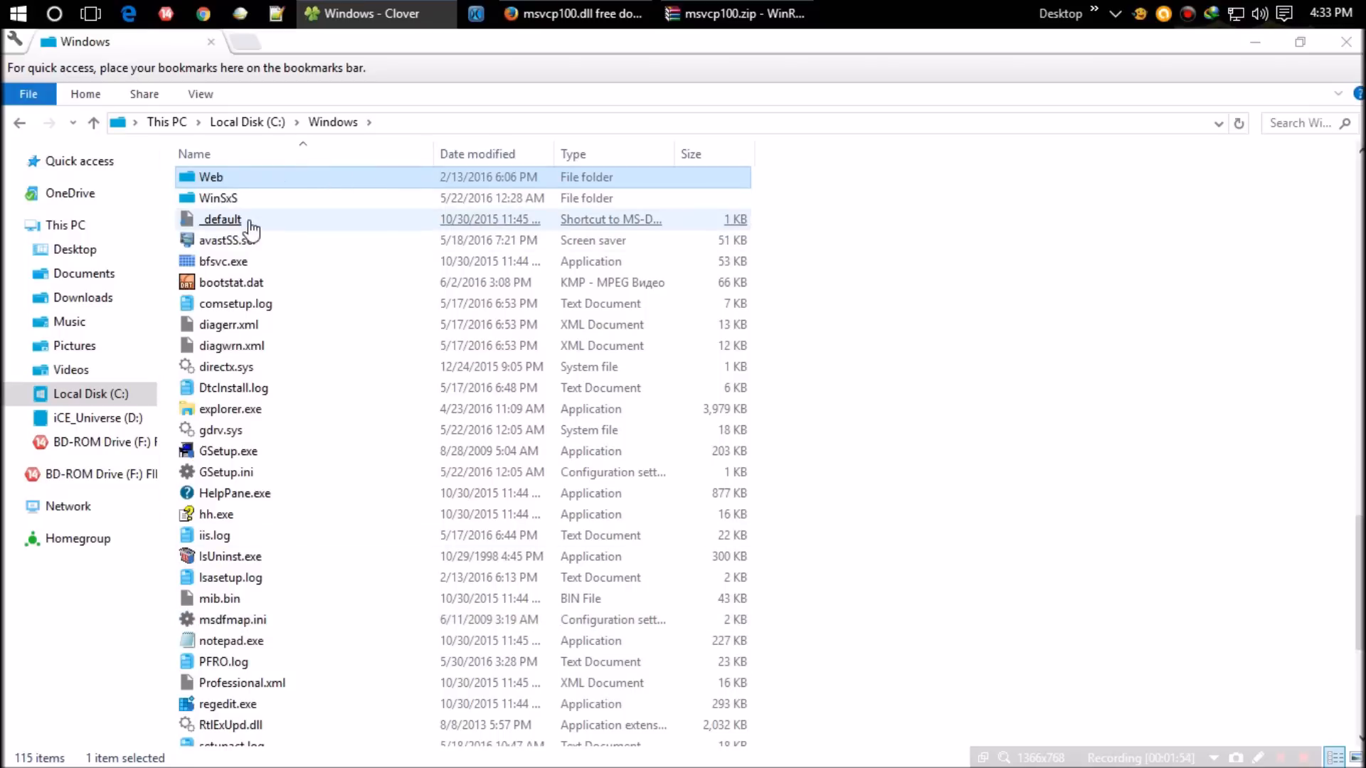
scroll("down", 3)
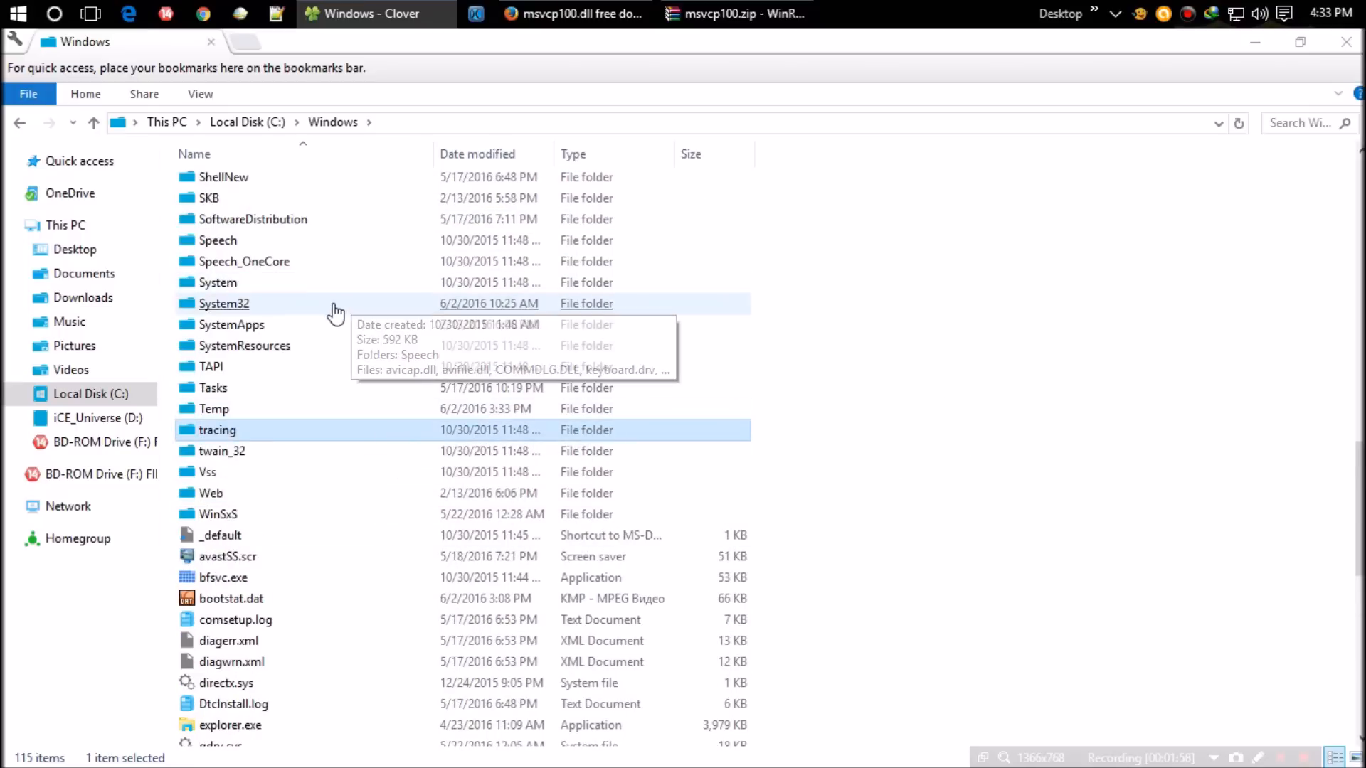
double_click(224, 303)
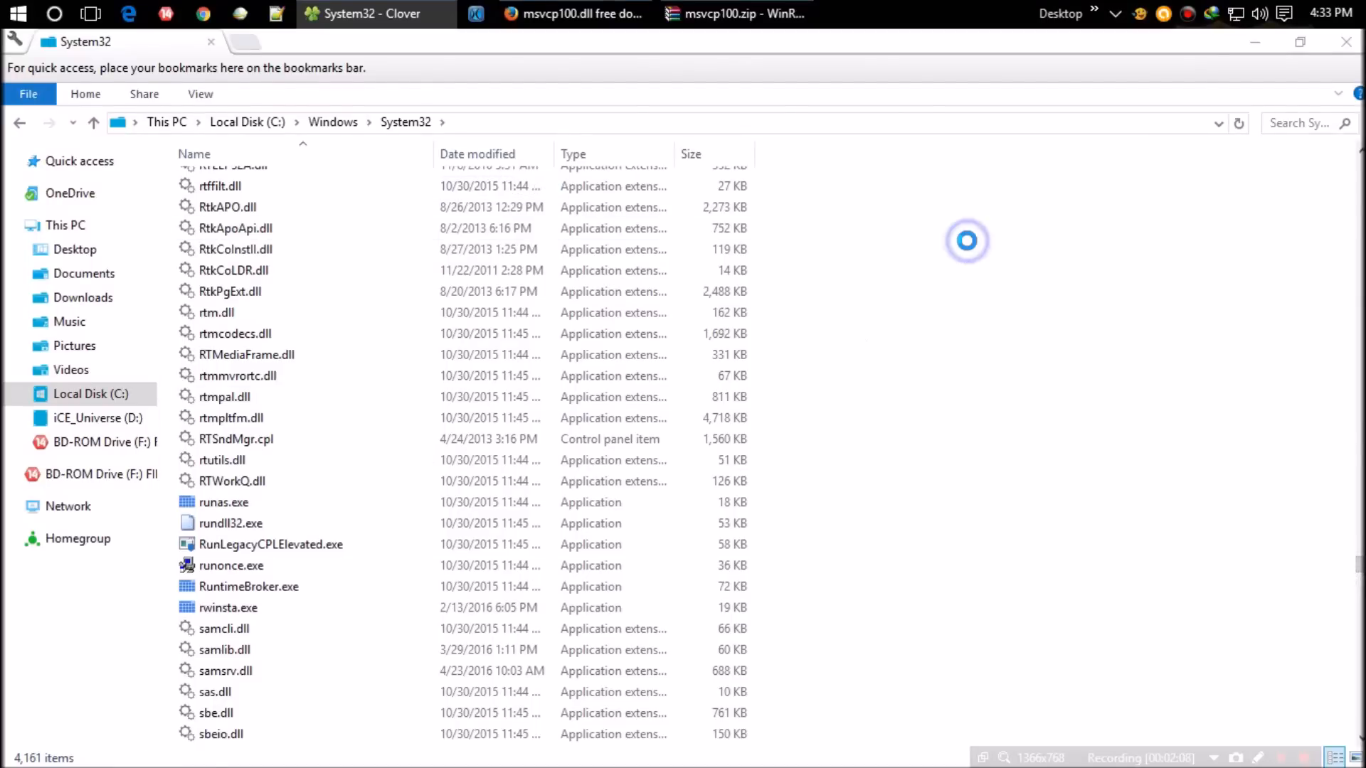
Right-click inside System32 to bring up the paste options for msvcp100.dll.
right_click(965, 241)
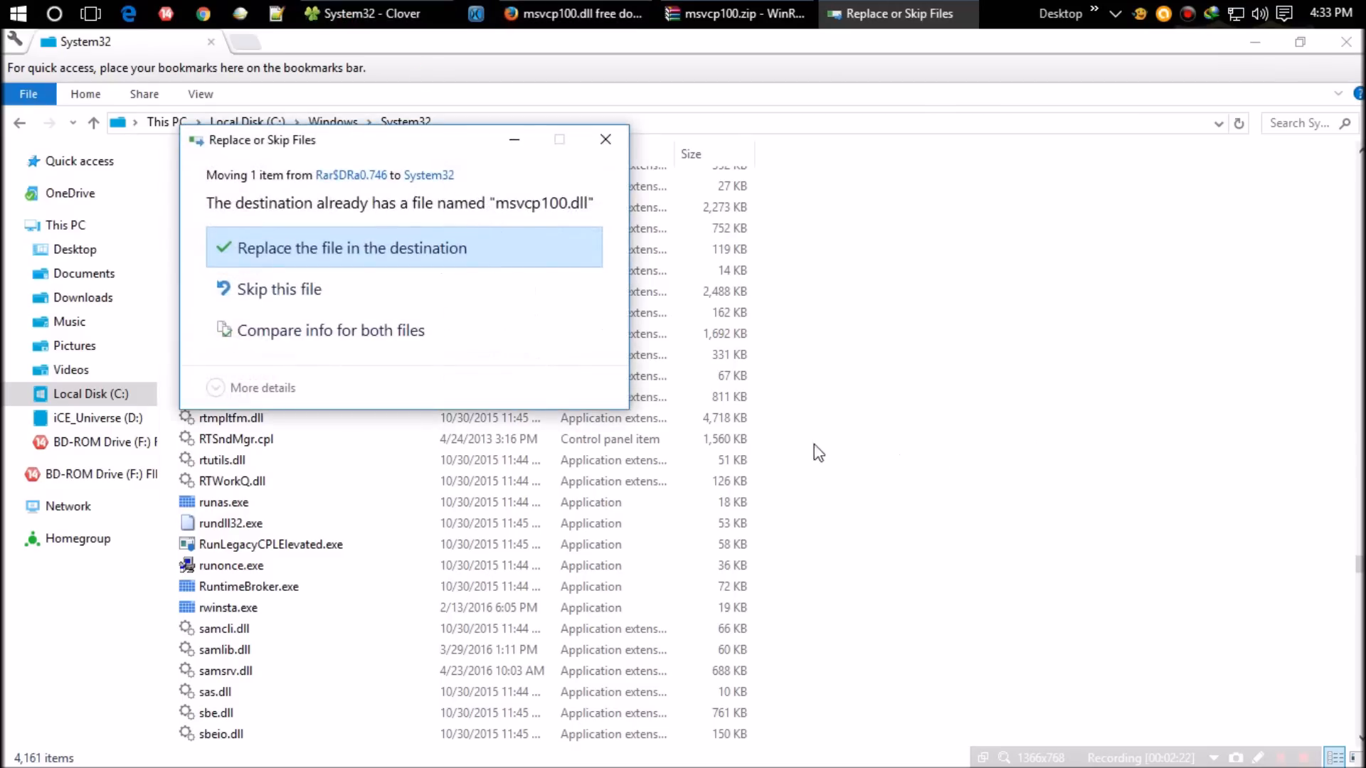
mouse_move(348, 290)
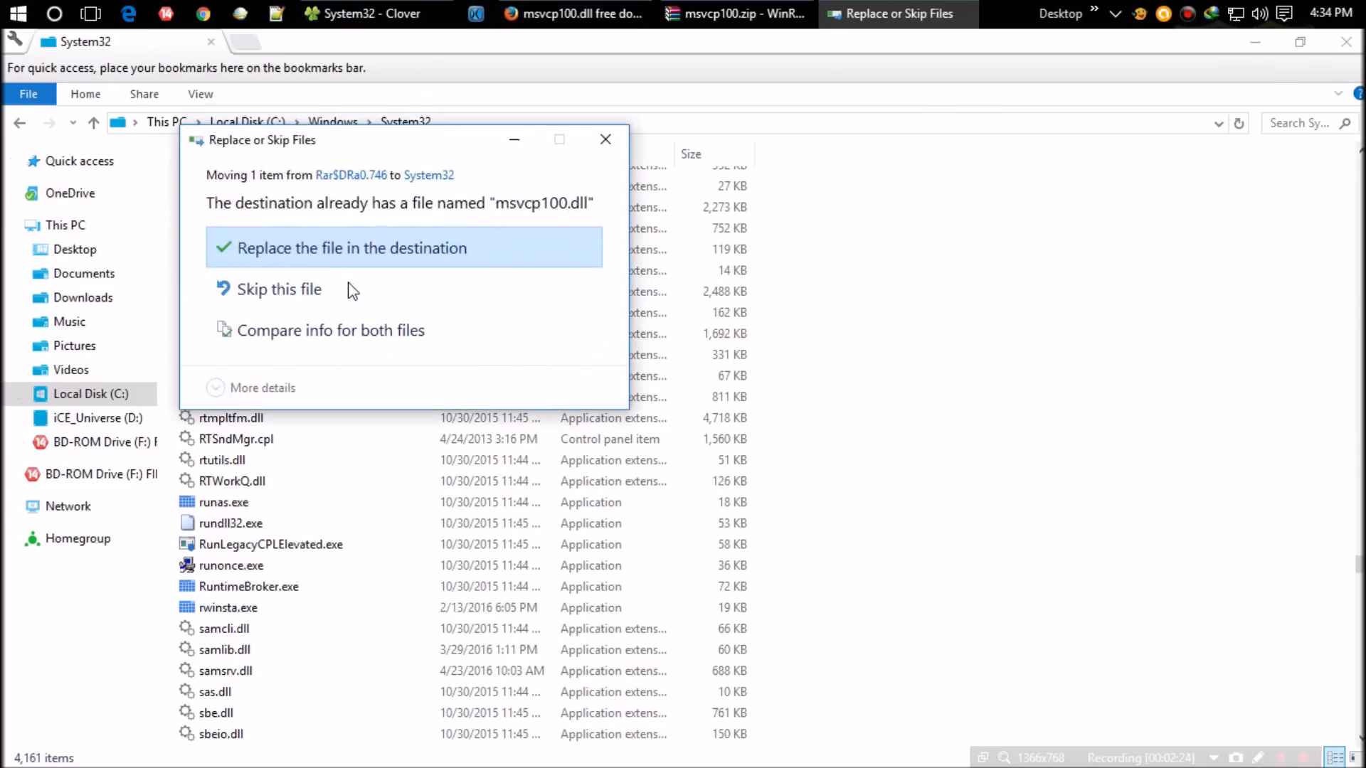
mouse_move(350, 276)
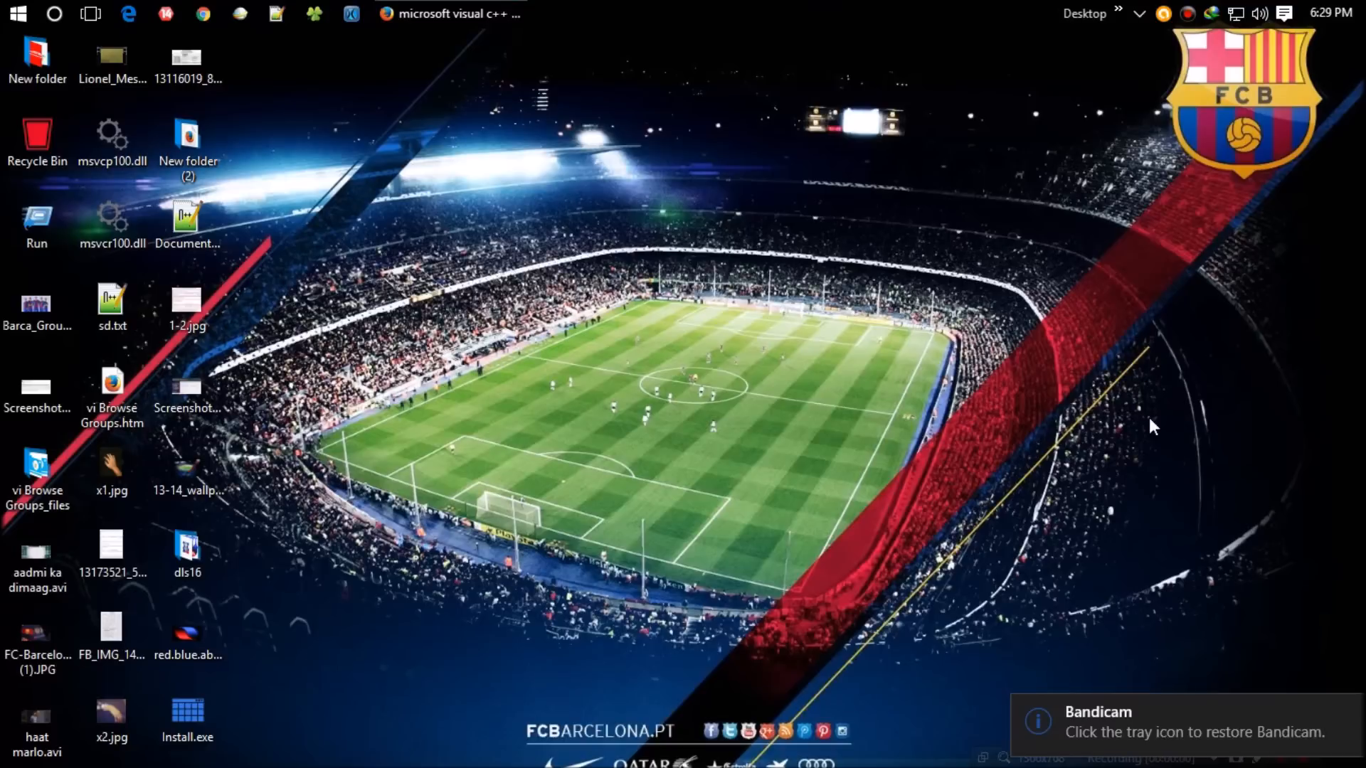
left_click(186, 218)
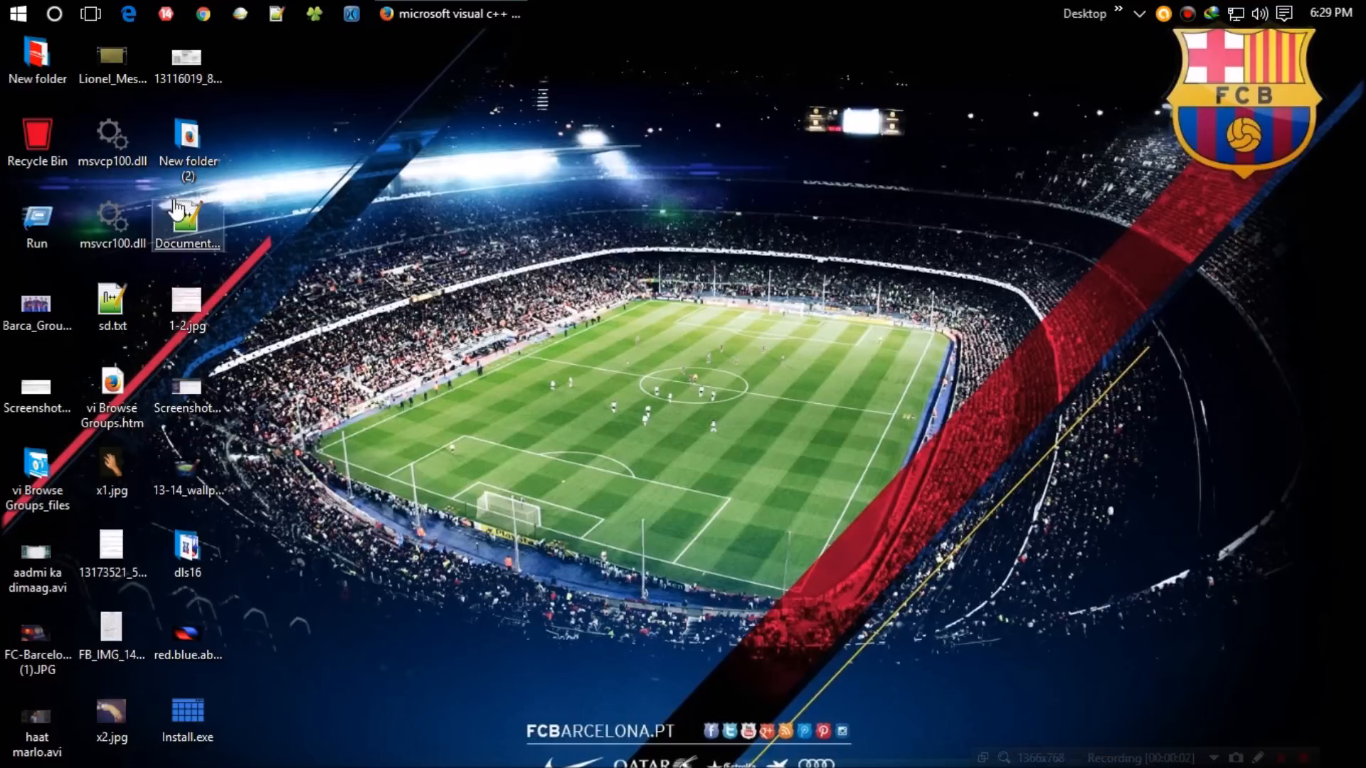
left_click(17, 14)
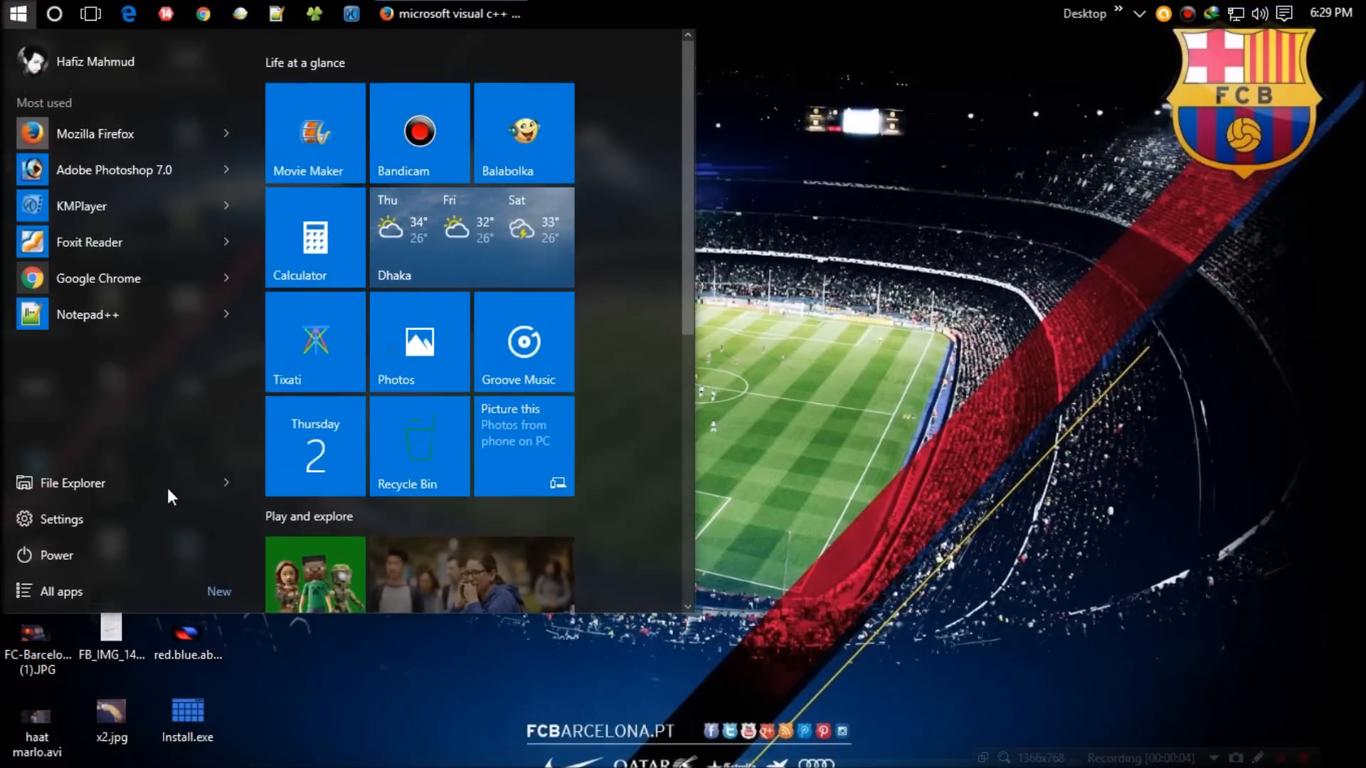
left_click(56, 555)
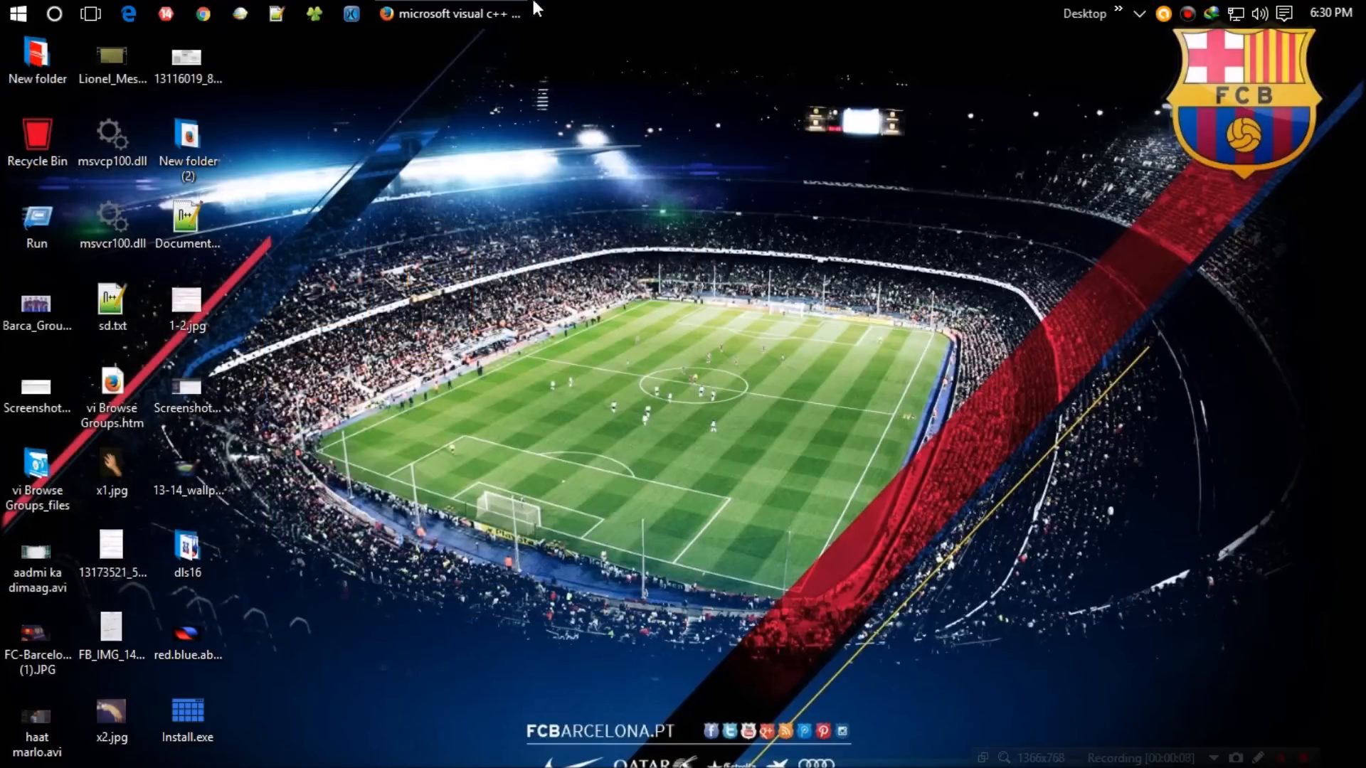
Open the Visual C++ Redistributable 2015 result and show the vc_redist.x64/x86 download choices.
left_click(450, 12)
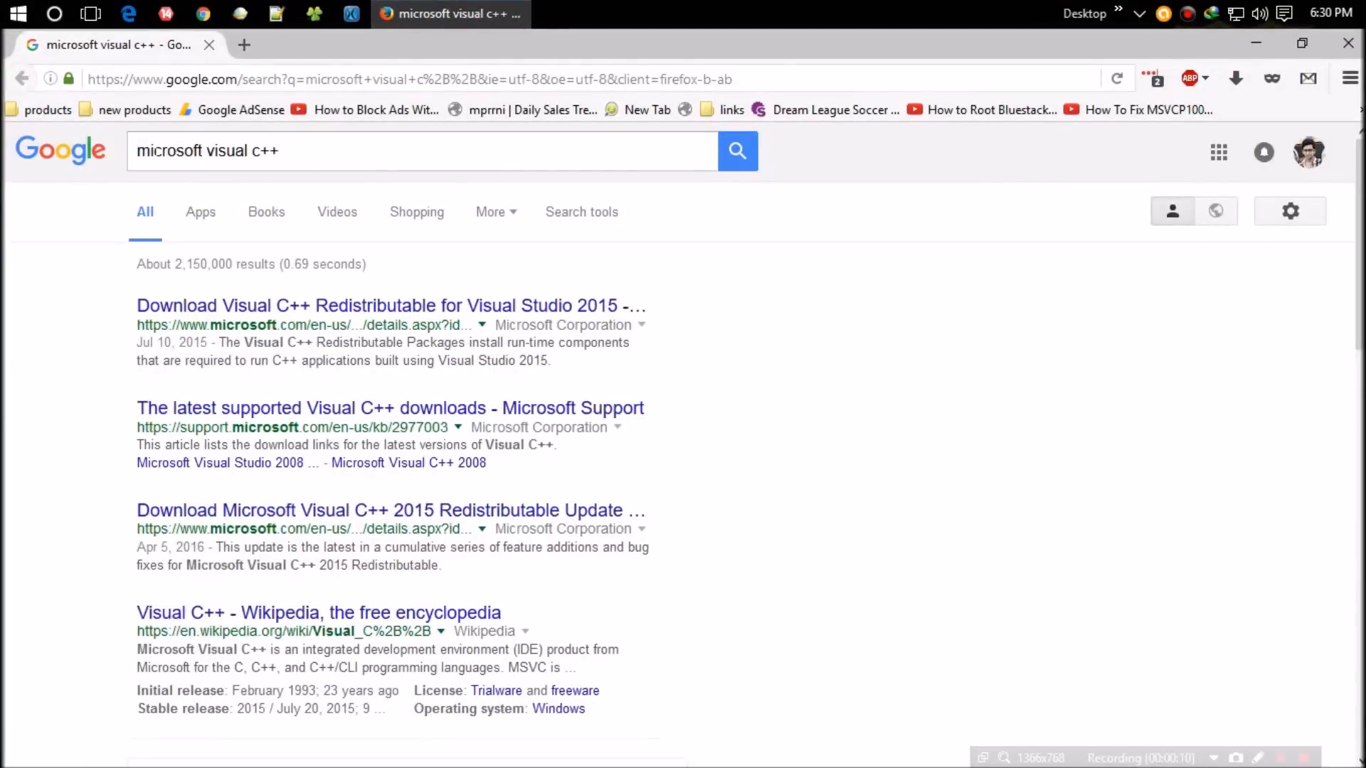
left_click(418, 151)
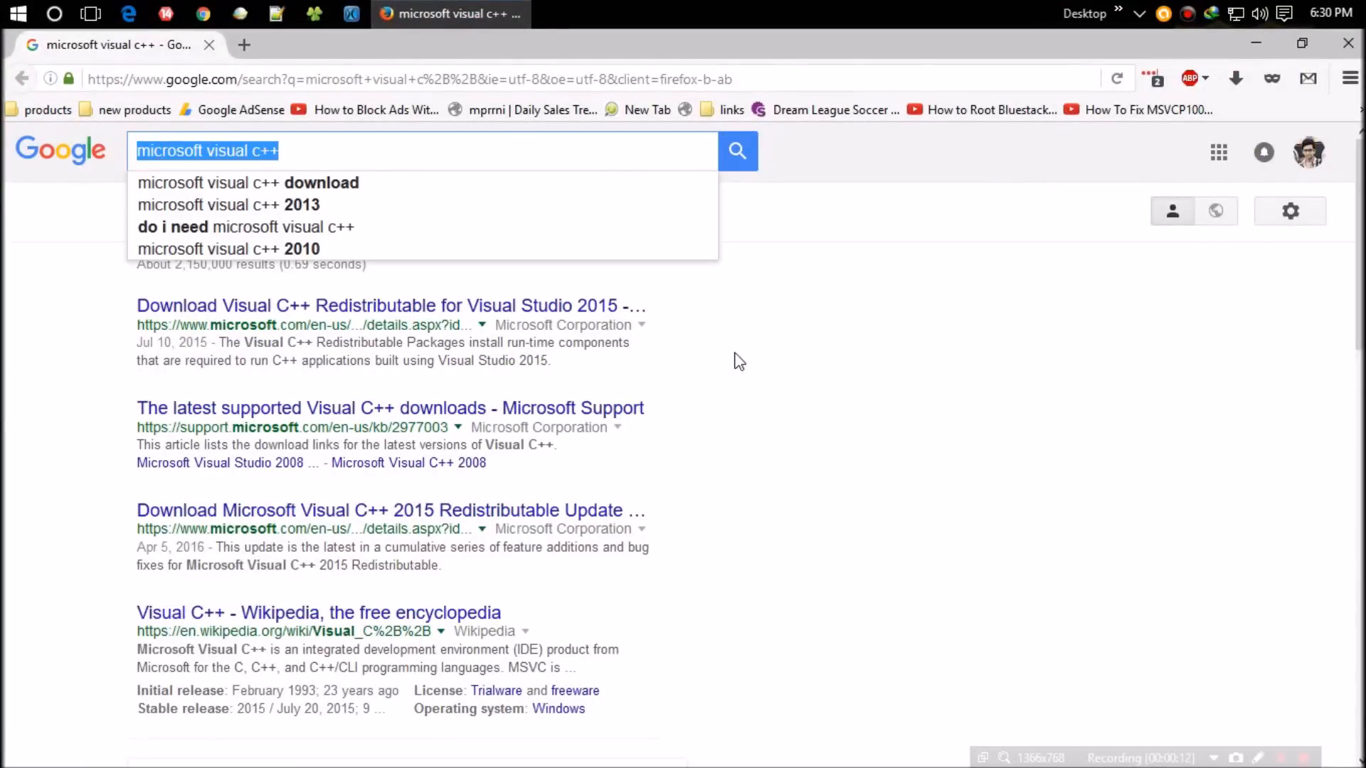
left_click(374, 306)
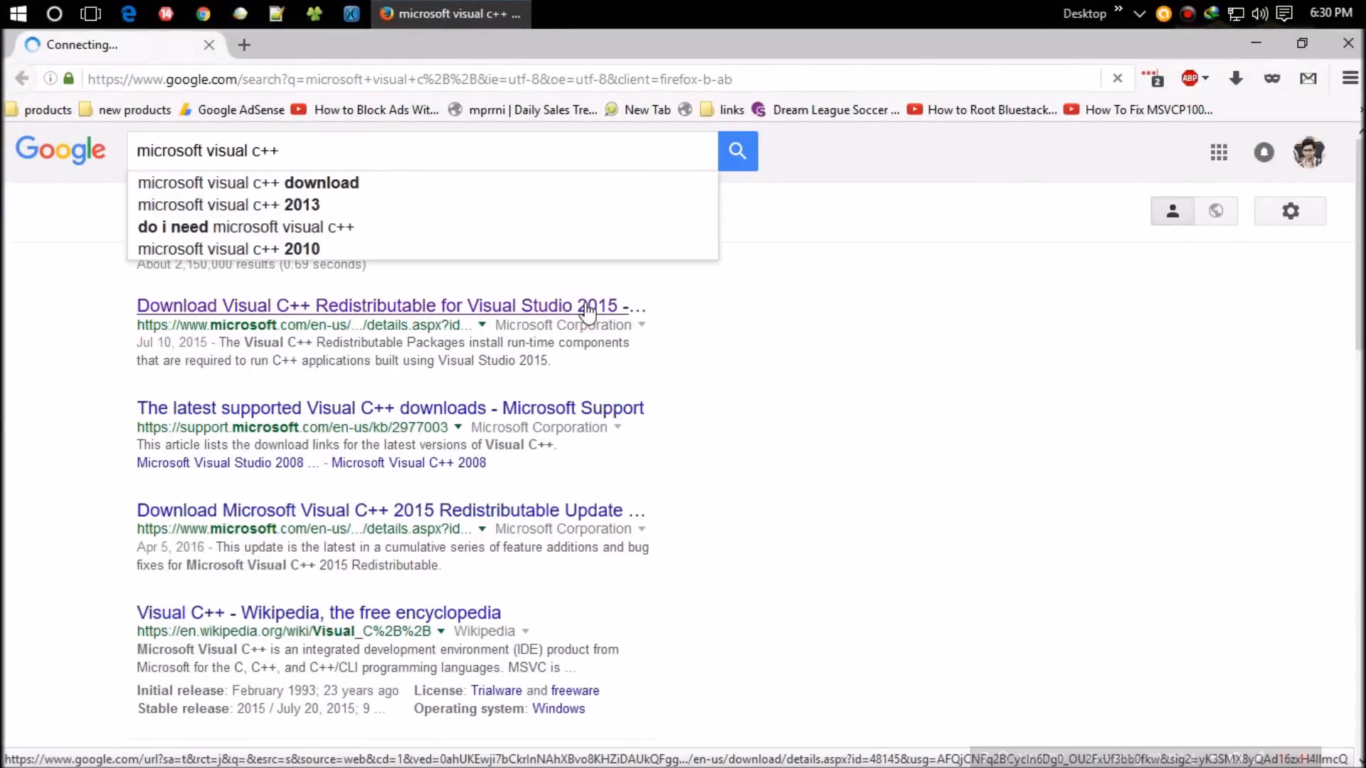
left_click(374, 305)
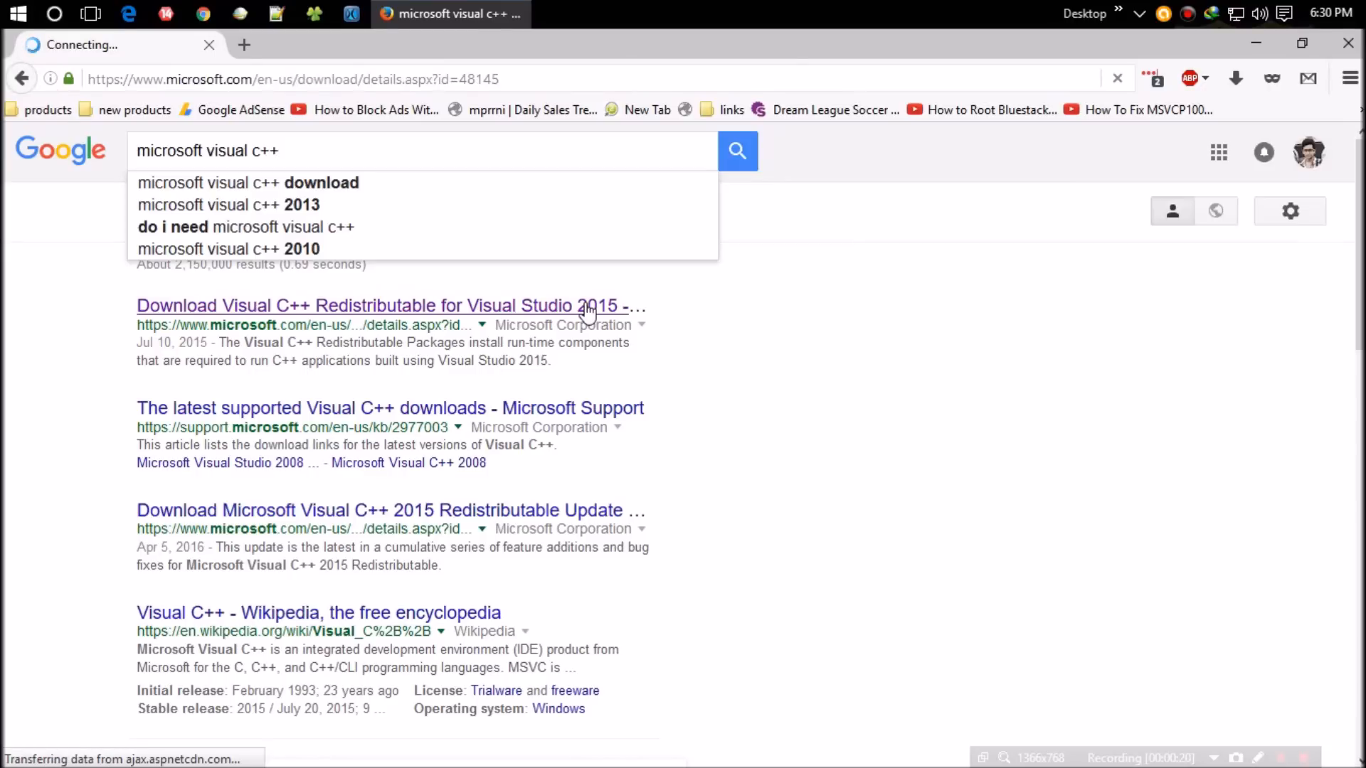
left_click(375, 306)
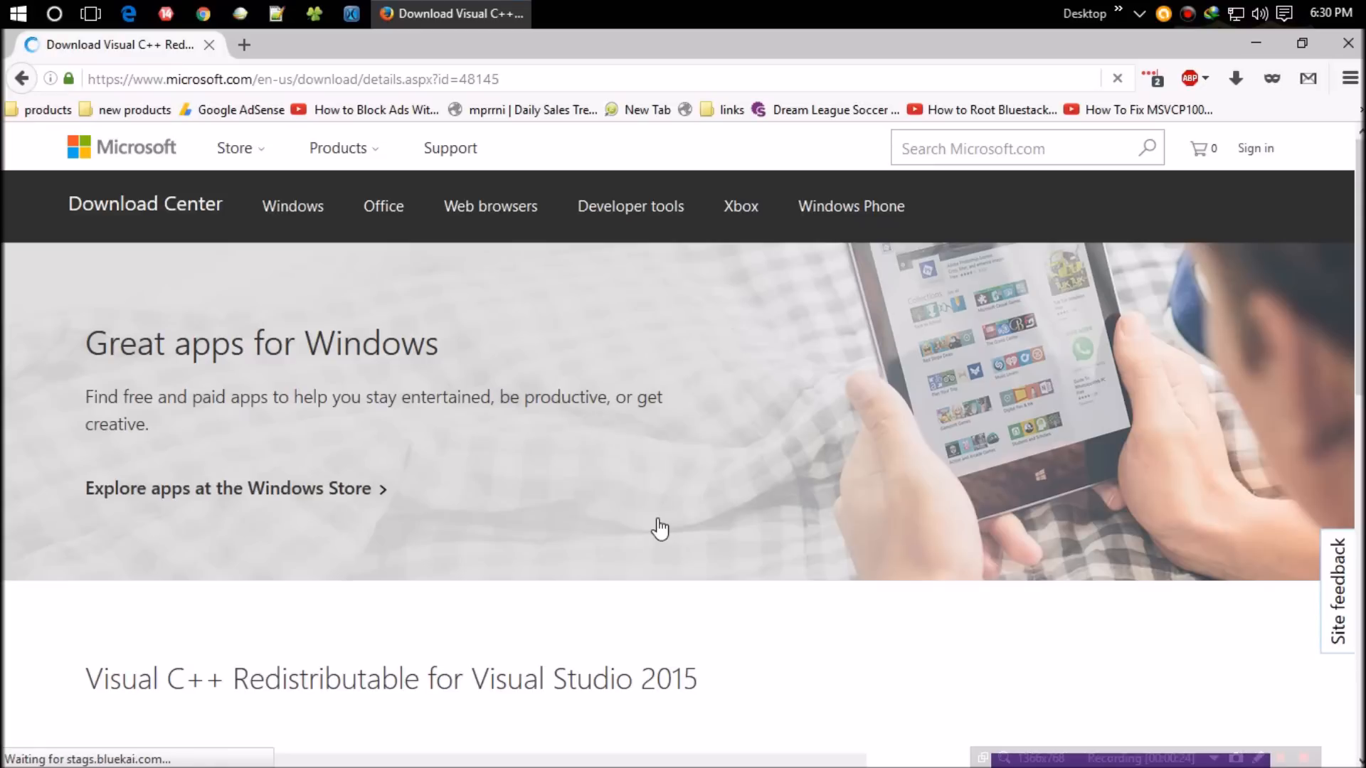
scroll("down", 3)
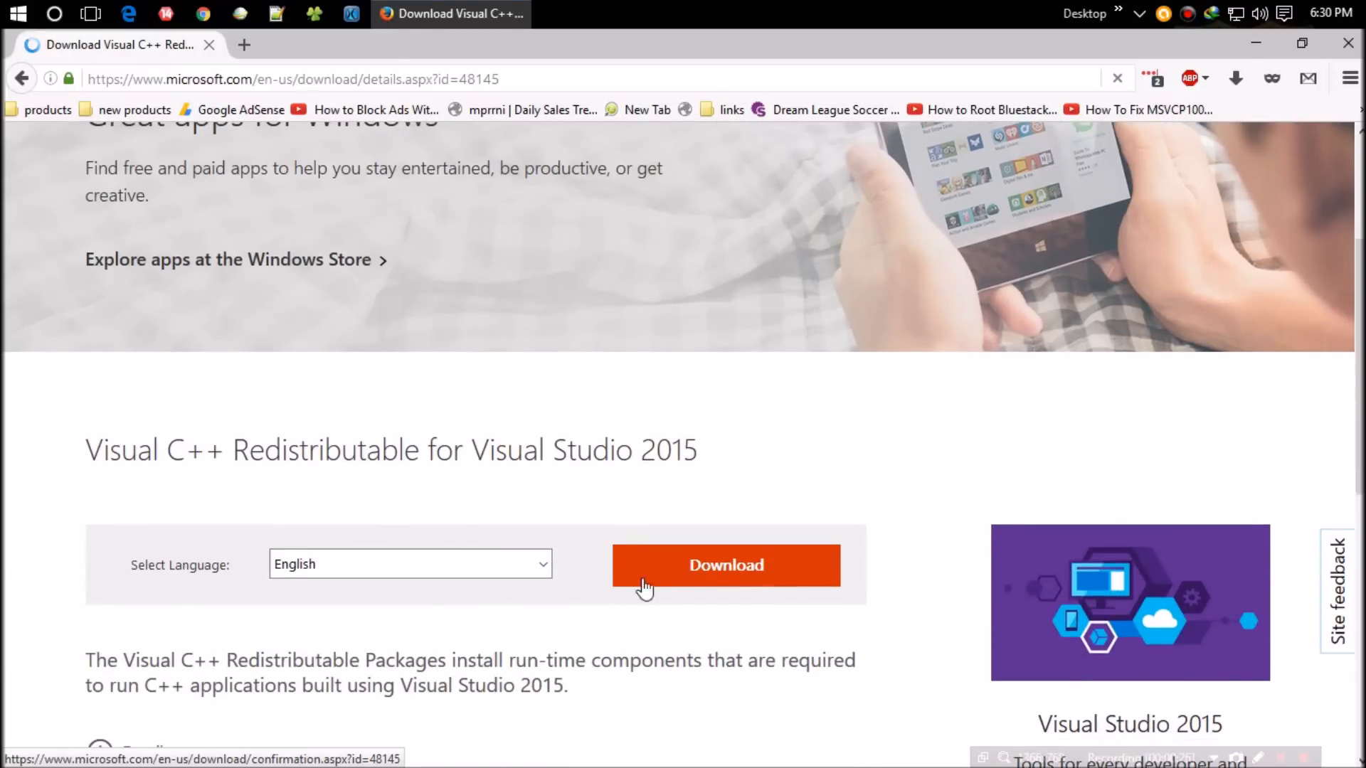
left_click(726, 564)
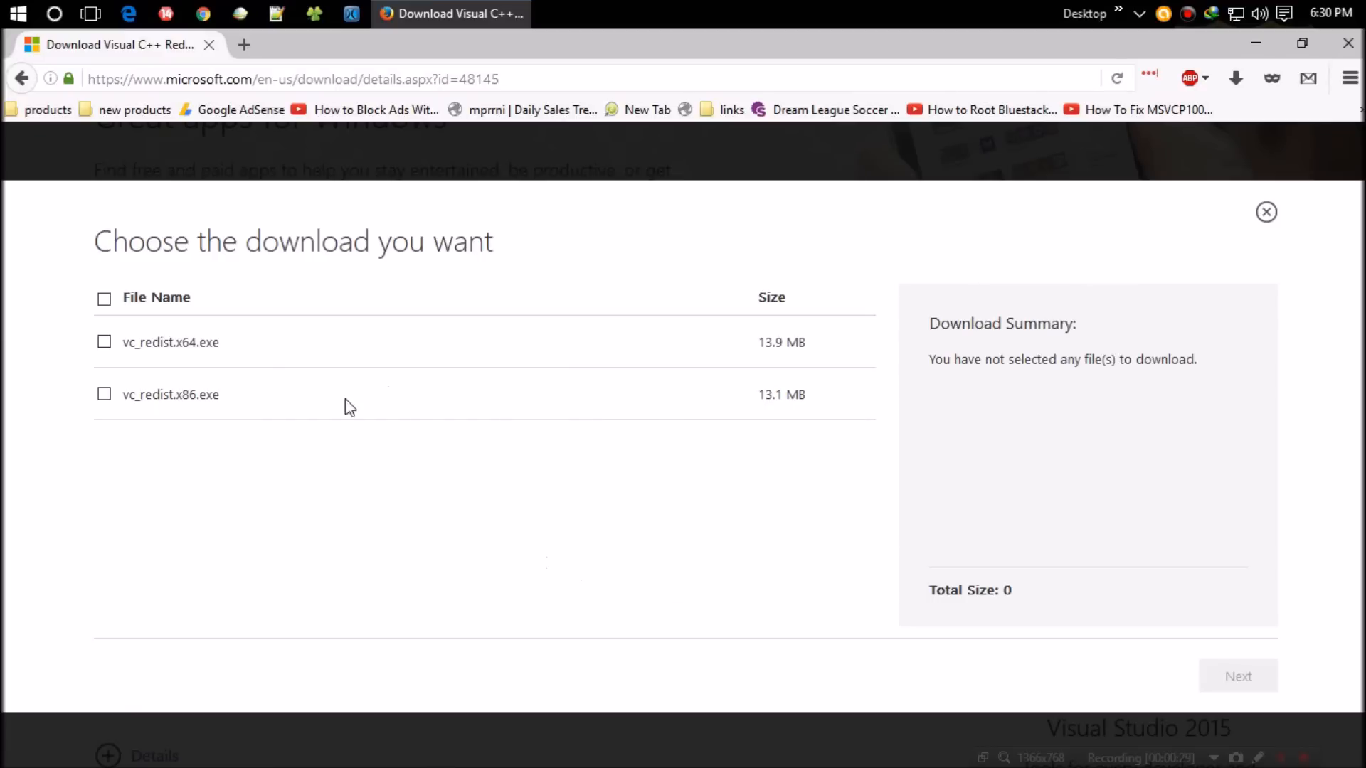